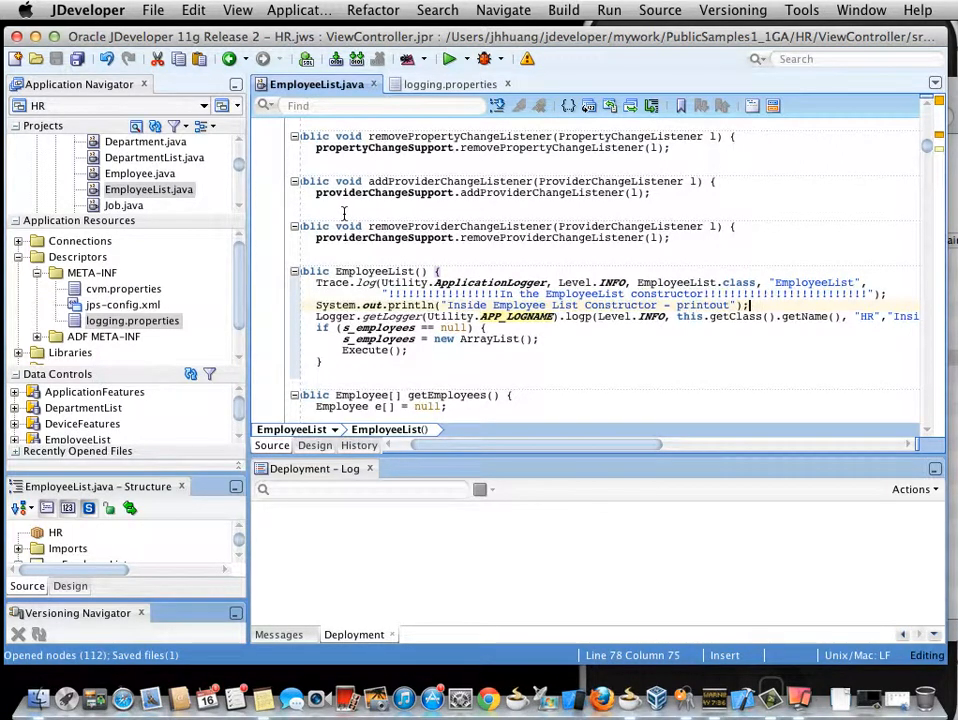
mouse_move(320, 195)
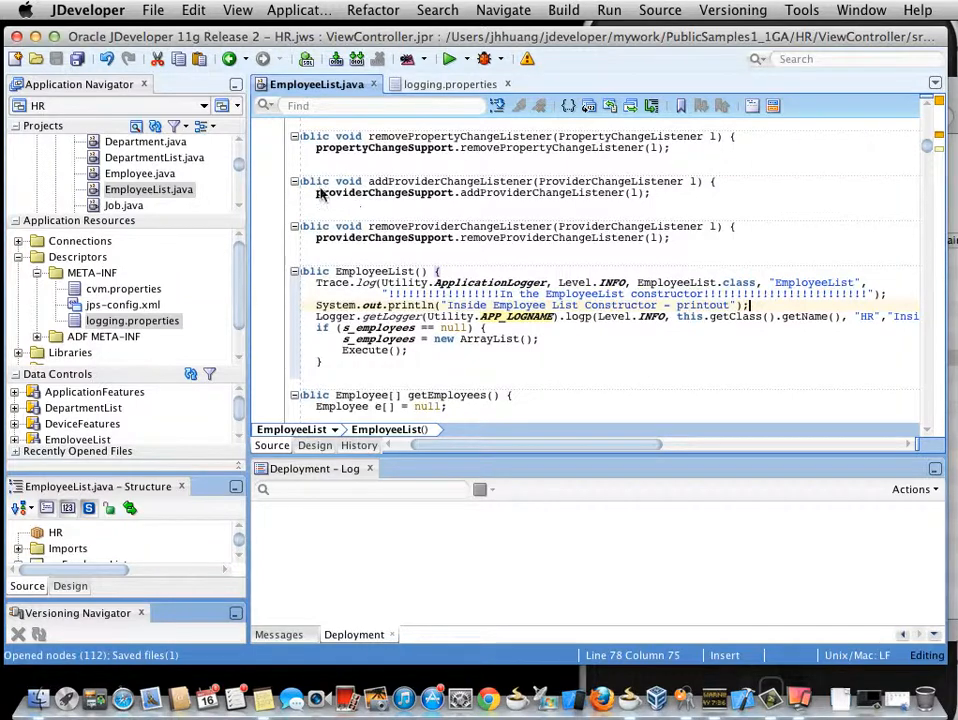
mouse_move(148, 189)
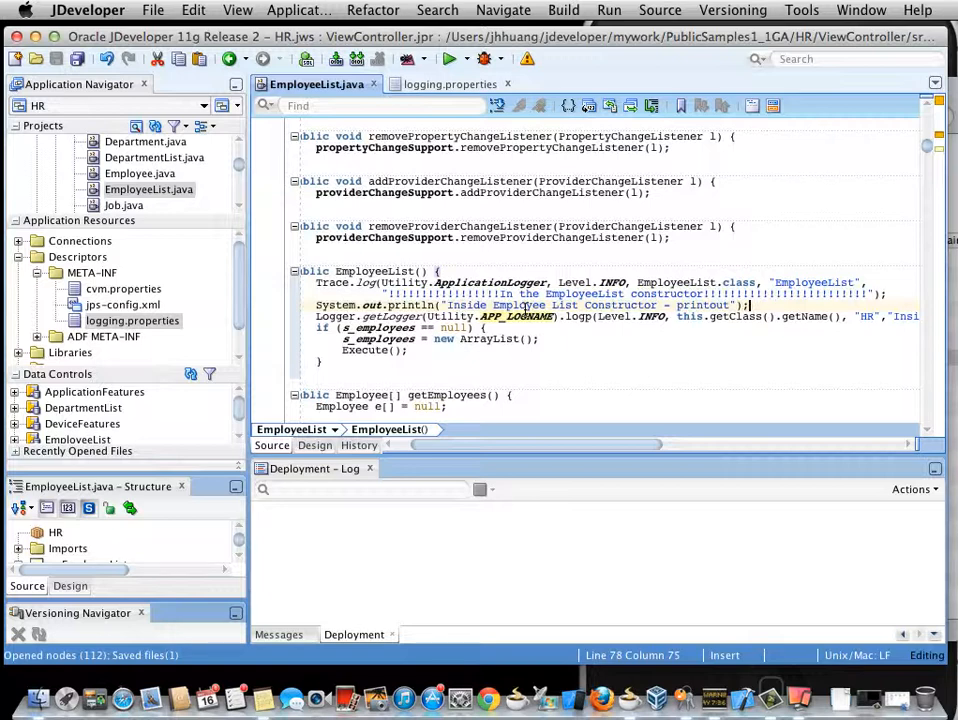
mouse_move(733, 351)
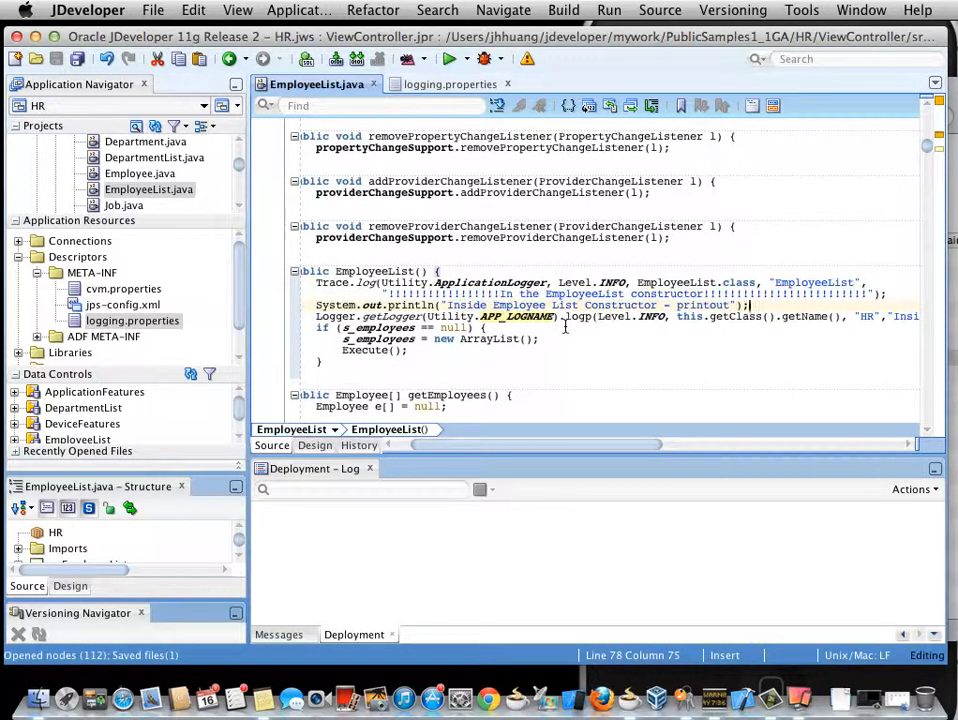
mouse_move(822, 336)
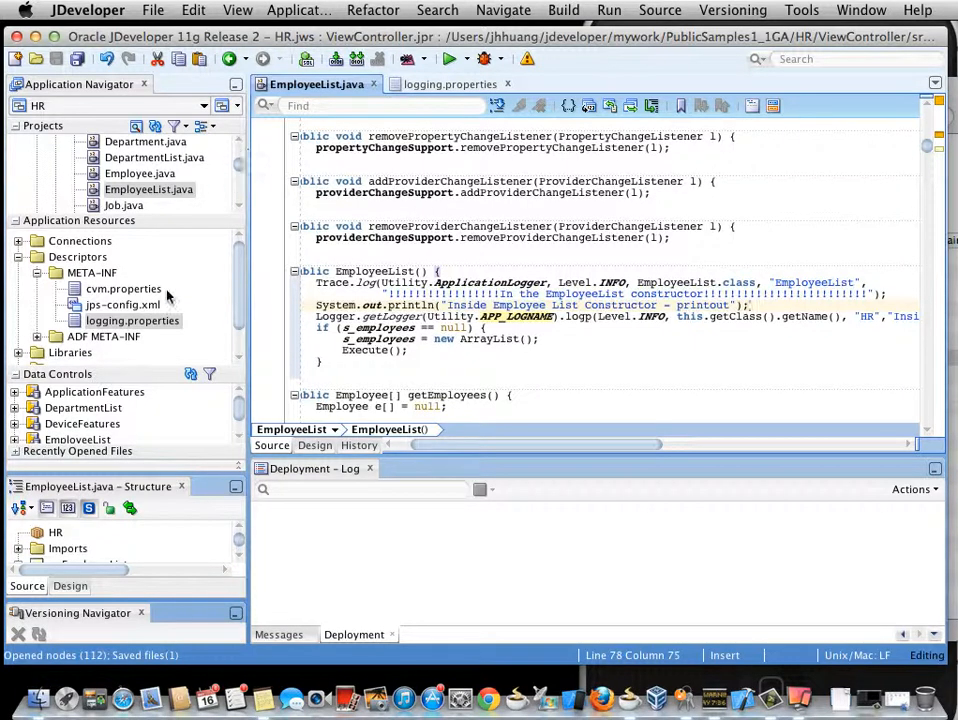
Open logging.properties from the Application Navigator to edit its logging levels.
click(457, 83)
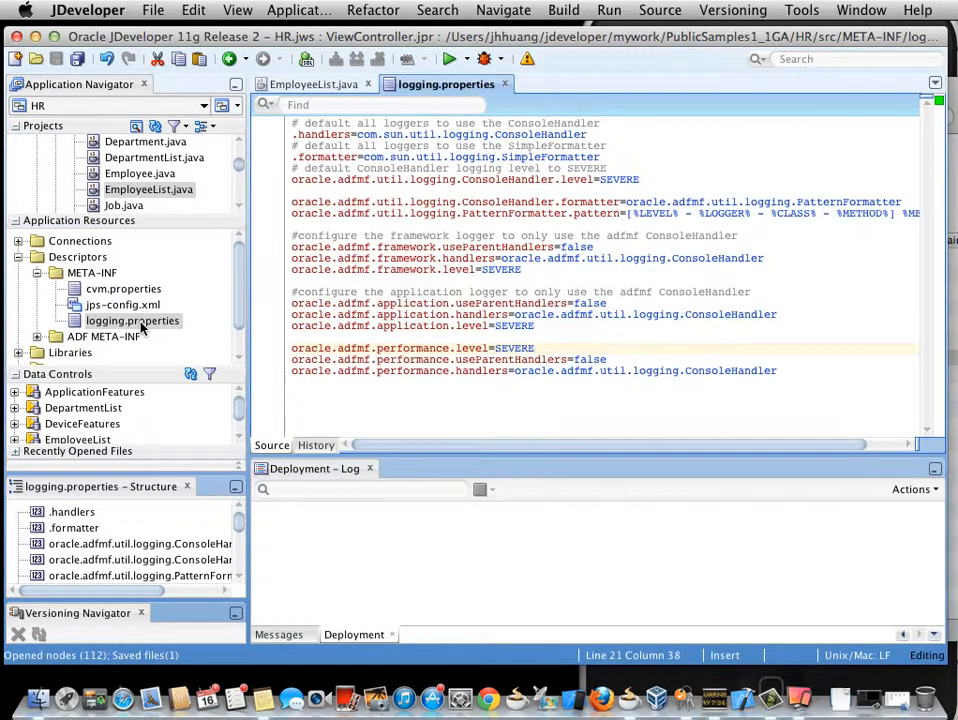
double_click(620, 179)
text(FINEST)
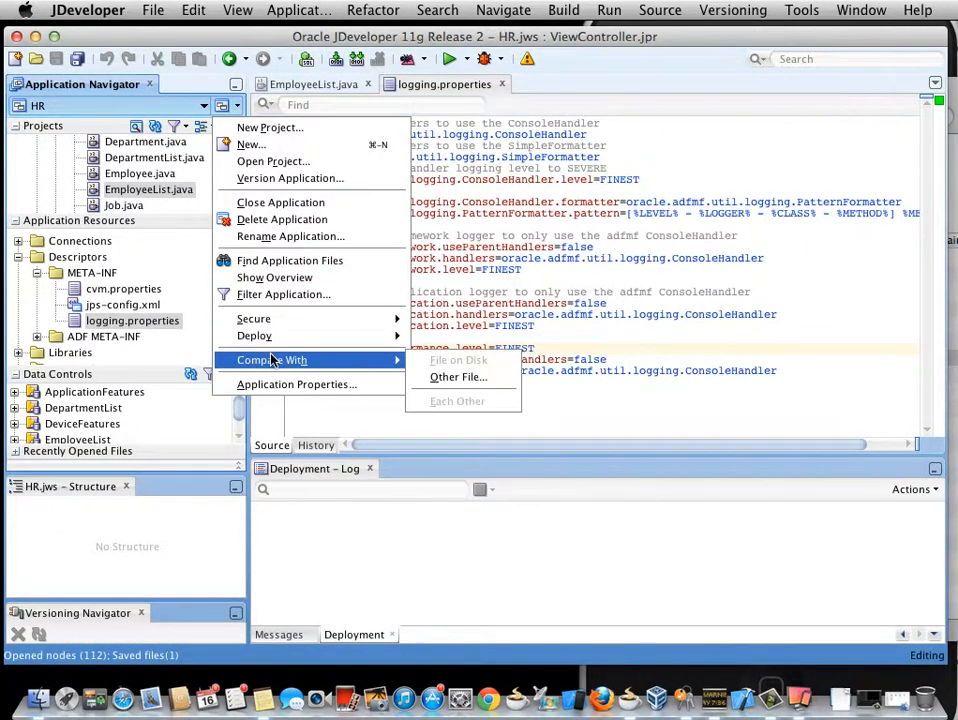
click(297, 384)
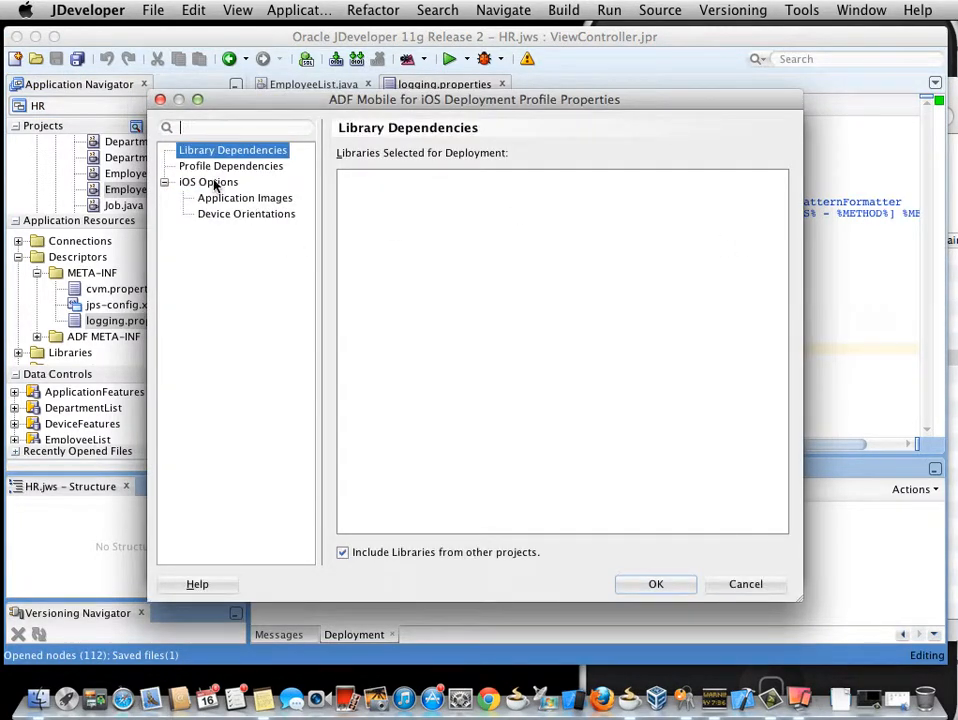
click(208, 182)
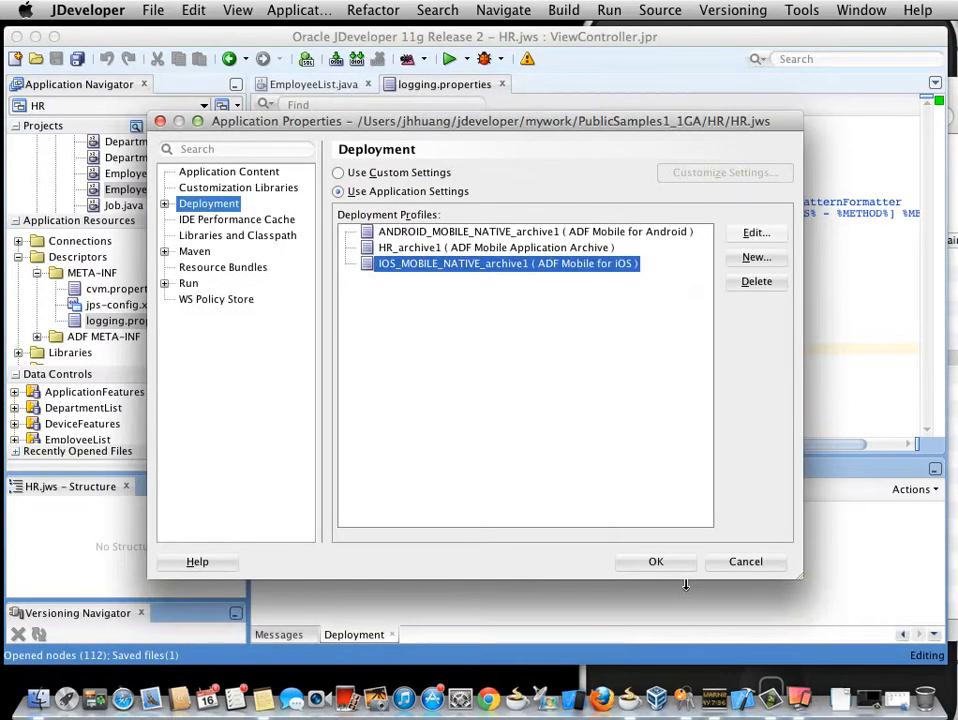
click(655, 562)
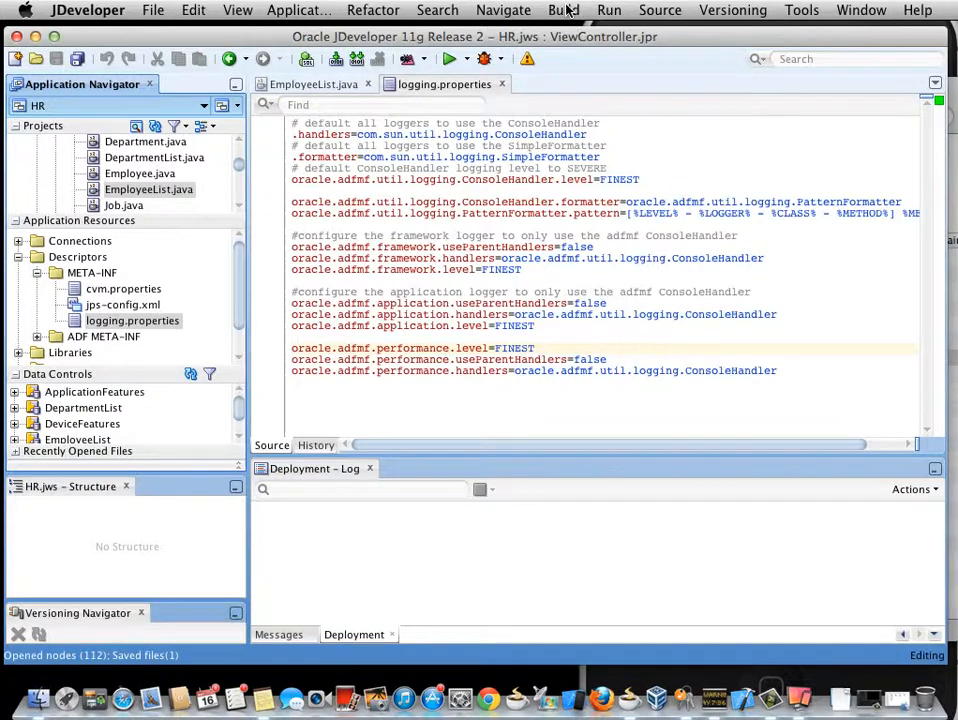
Run Build > Clean All on the HR application.
click(563, 10)
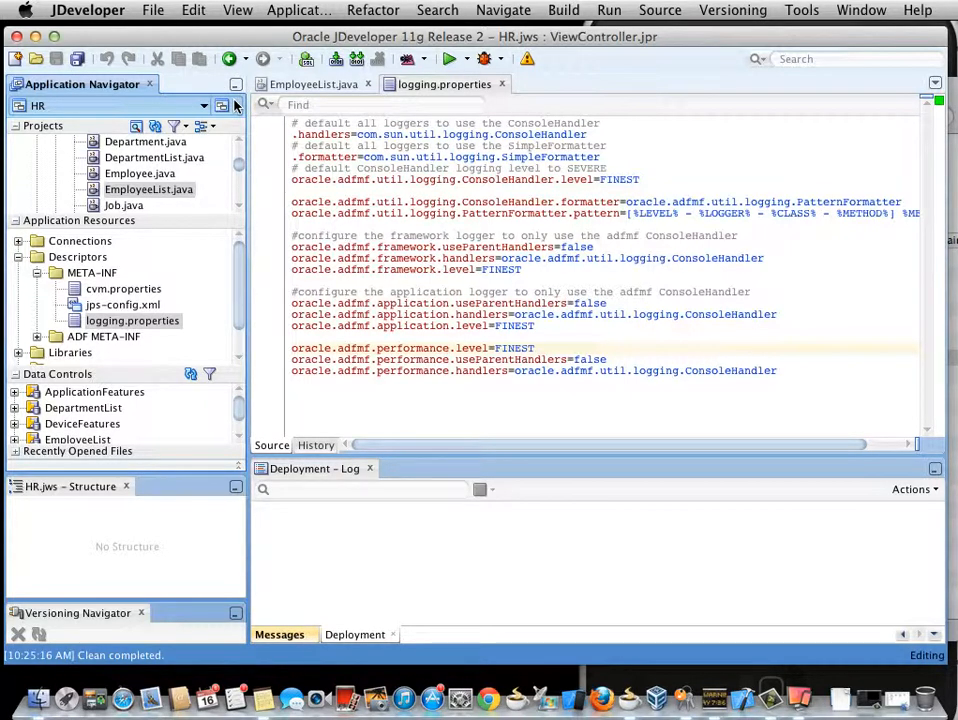
Deploy HR to a distribution package with the IOS_MOBILE_NATIVE_archive1 profile.
click(223, 105)
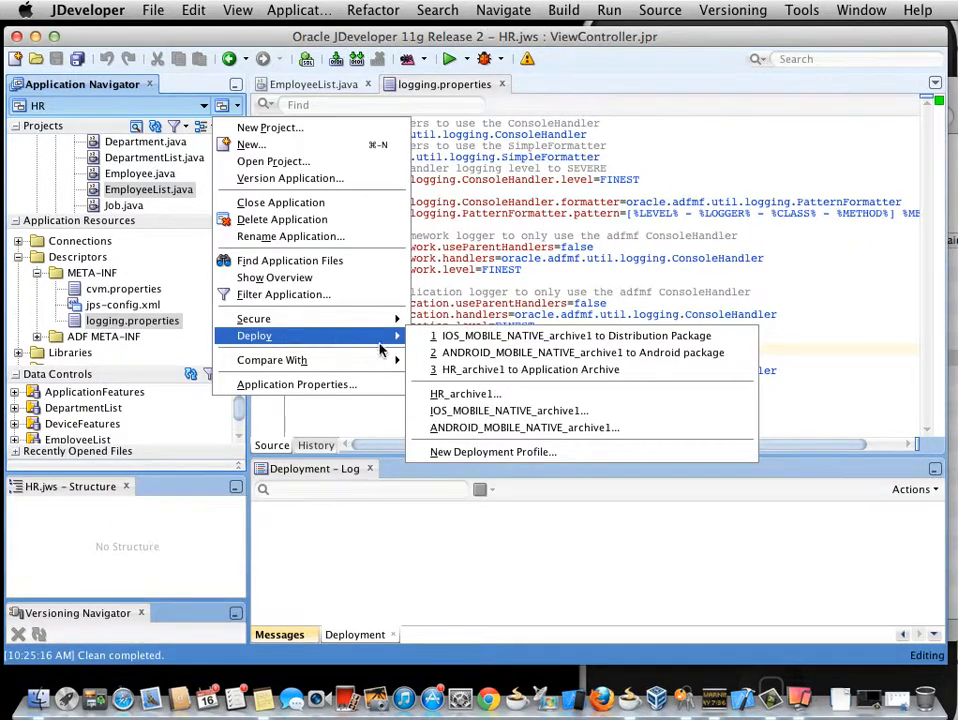
mouse_move(479, 335)
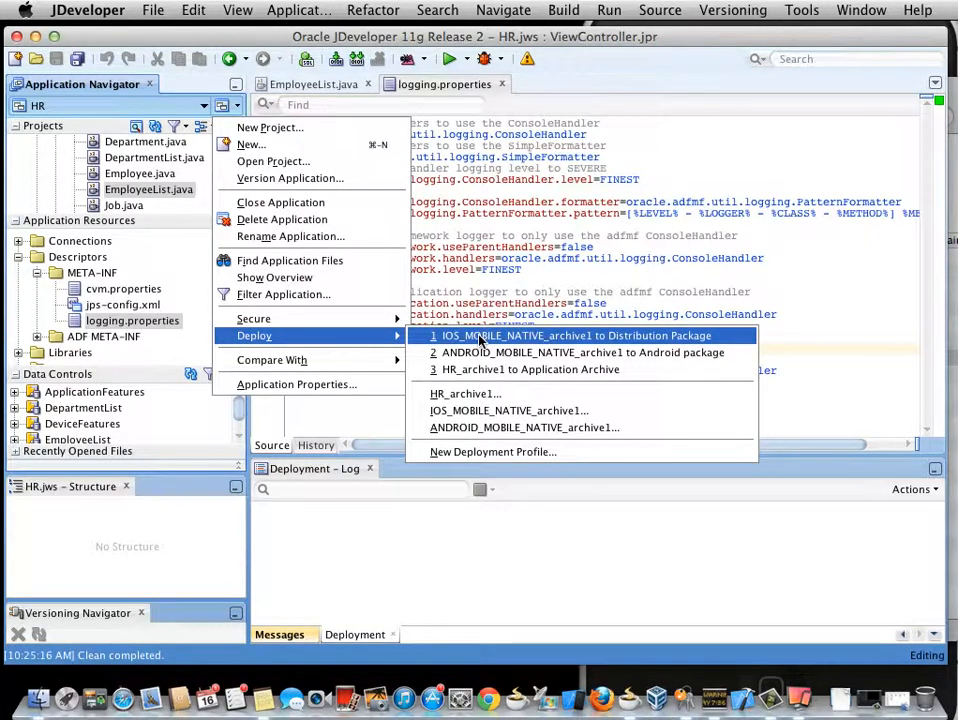
click(577, 335)
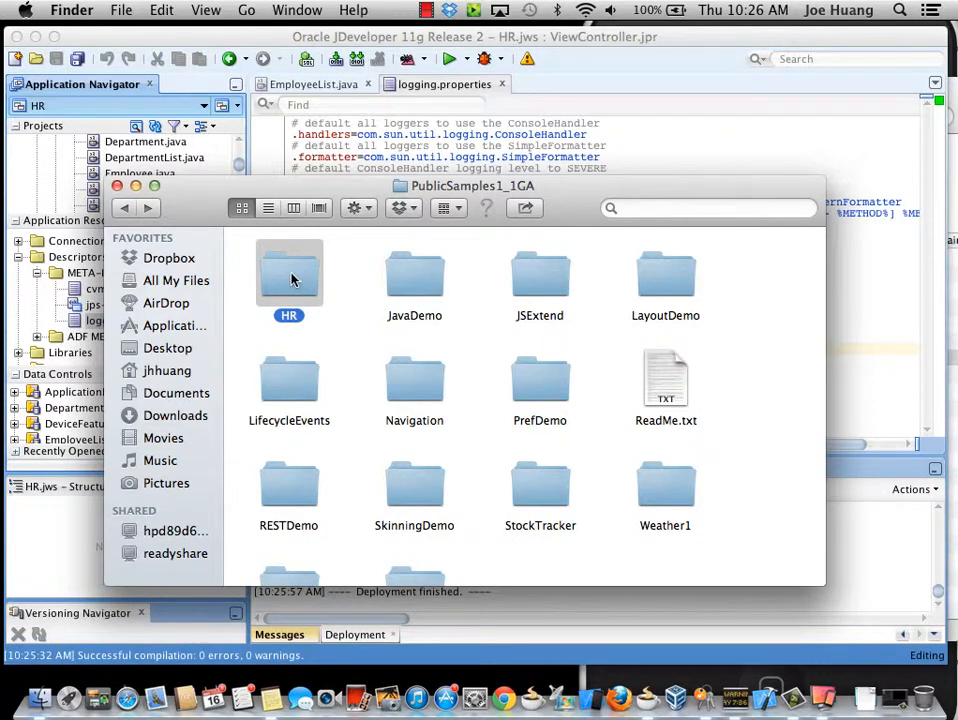
Browse HR > deploy > IOS_MOBILE_NATIVE_archive1 > temporary_xcode_project and select the .xcodeproj file.
double_click(289, 275)
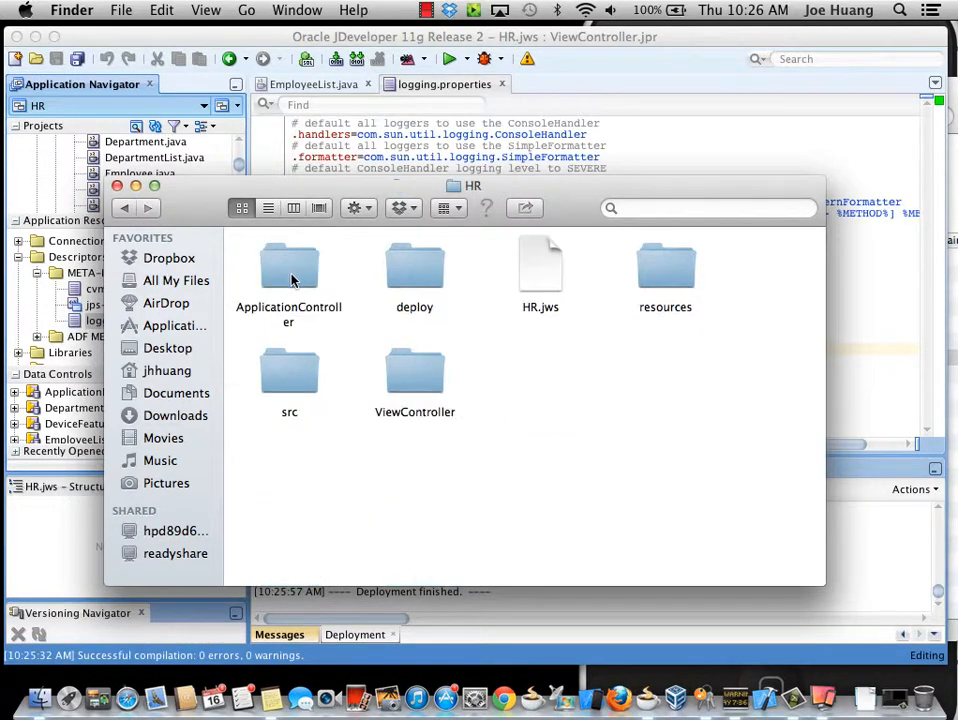
click(414, 270)
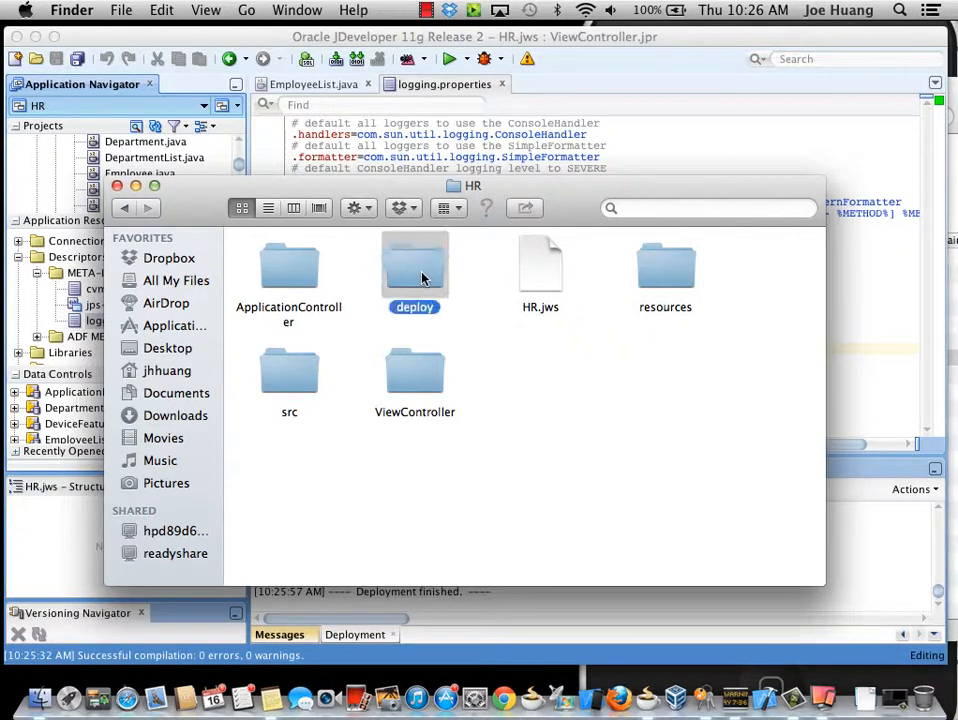
double_click(414, 267)
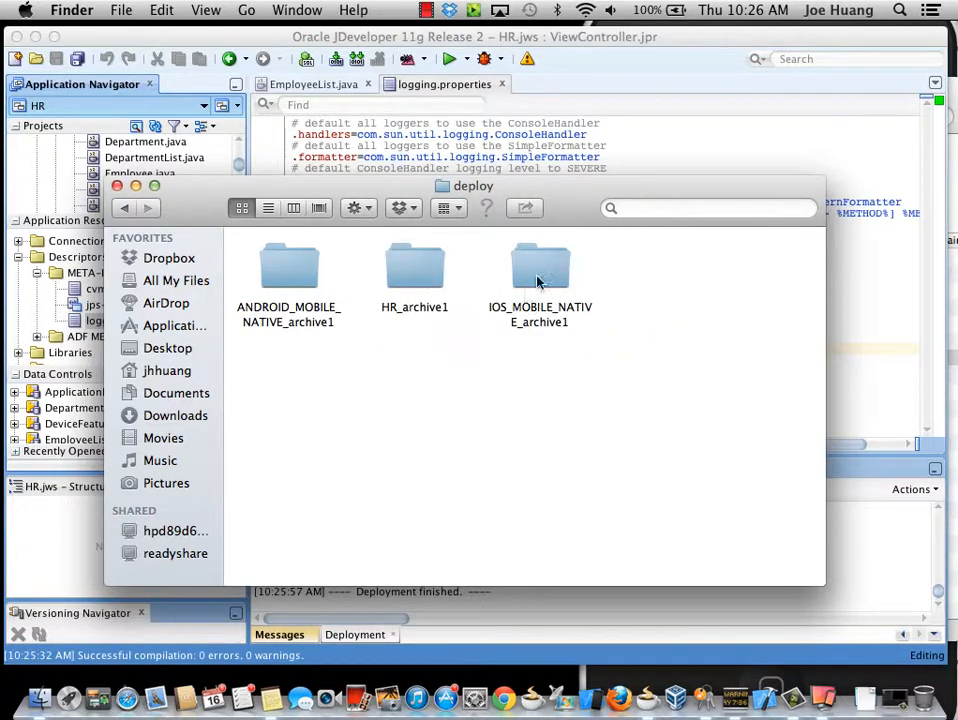
double_click(540, 270)
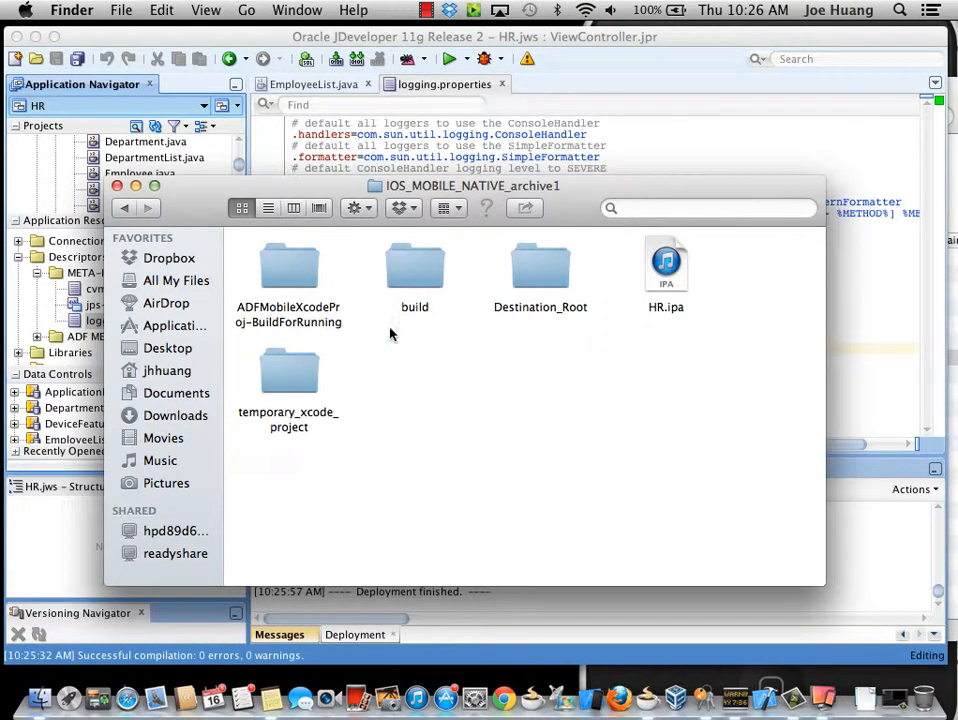
mouse_move(317, 382)
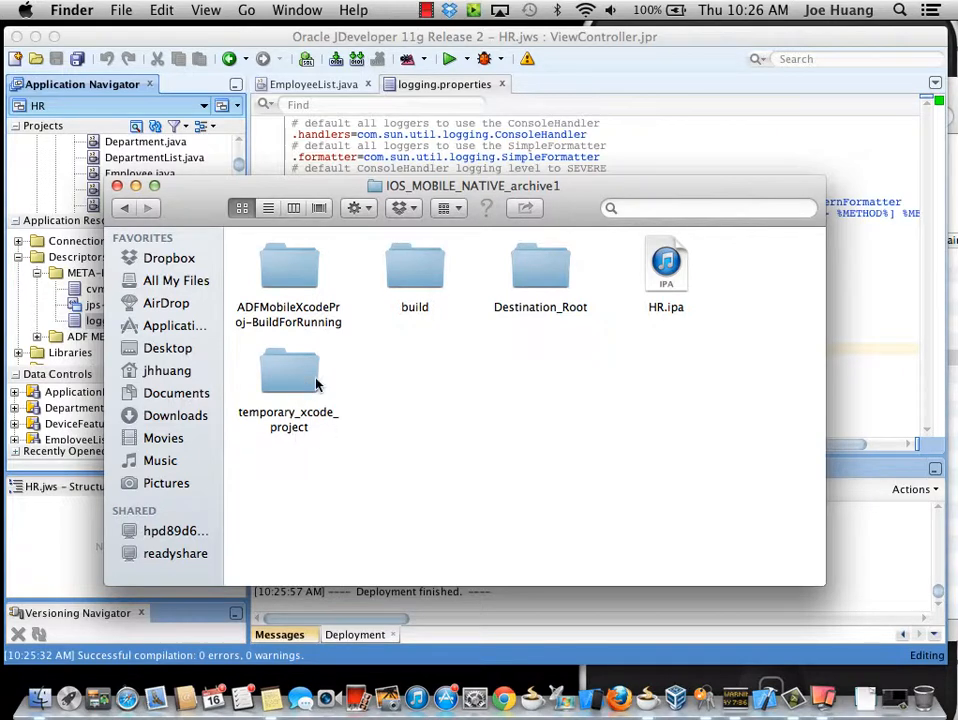
double_click(289, 371)
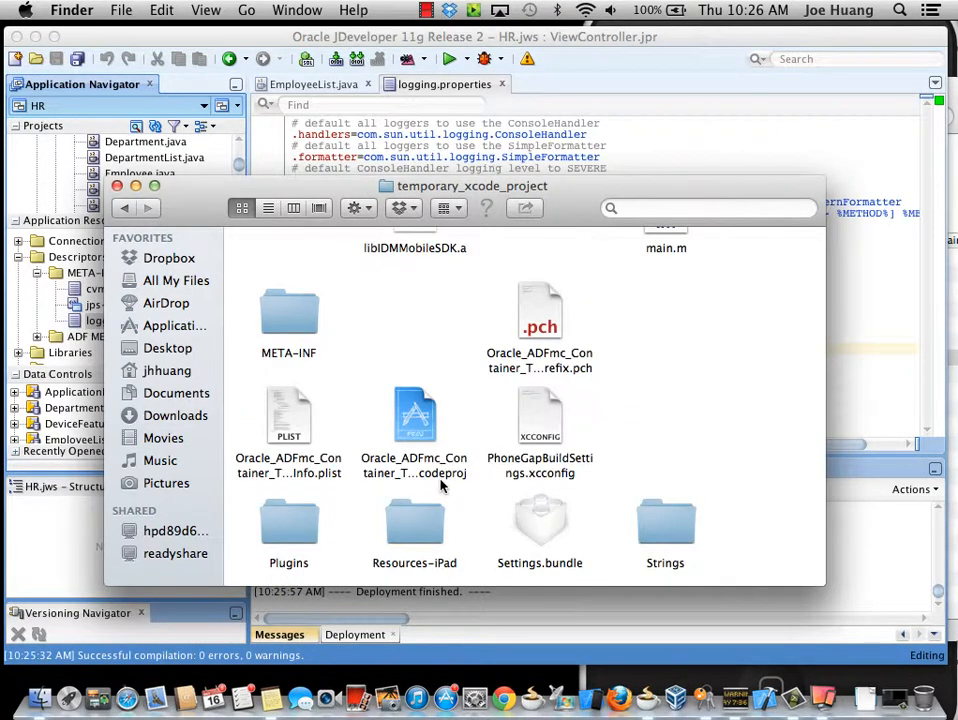
mouse_move(417, 432)
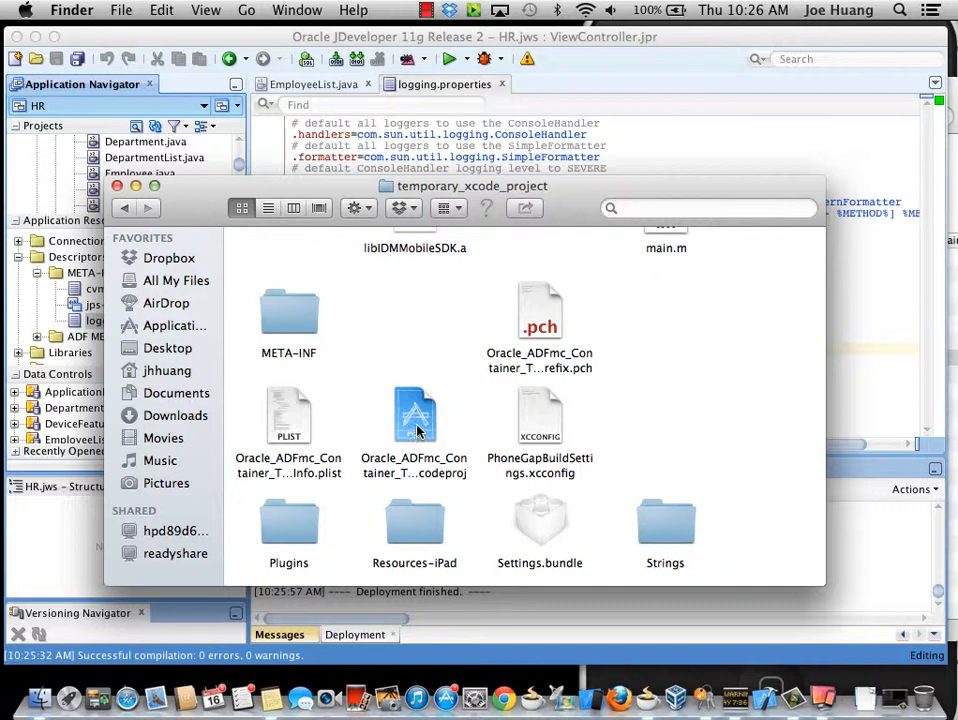
click(414, 415)
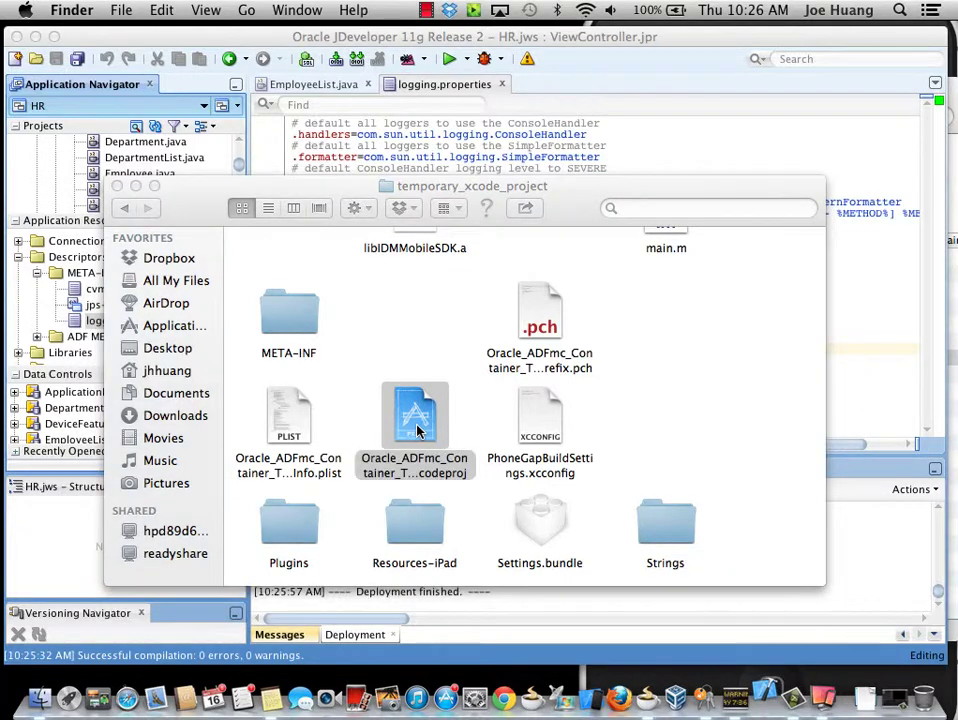
Open Oracle_ADFmc_Container_Template in Xcode and check the Xcode 4.6.2 version info.
double_click(415, 415)
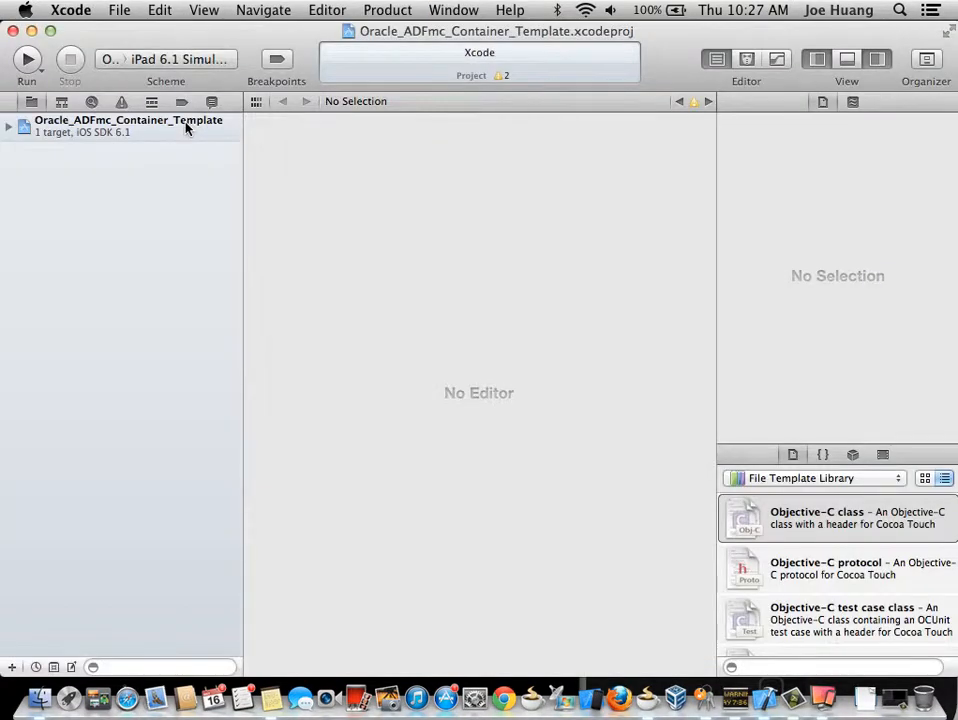
click(63, 10)
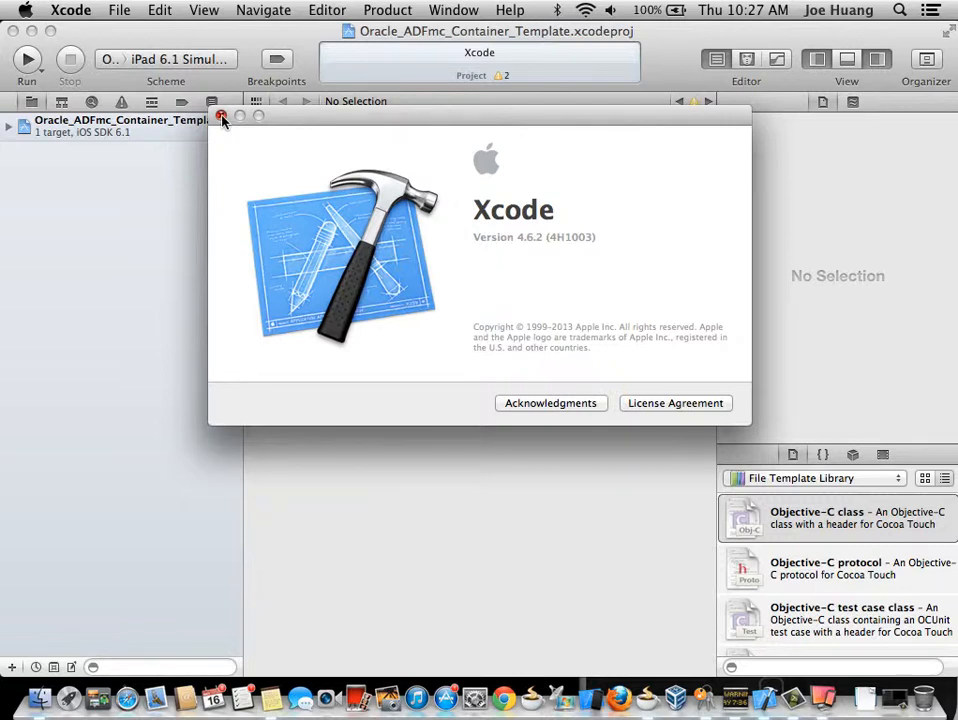
click(224, 121)
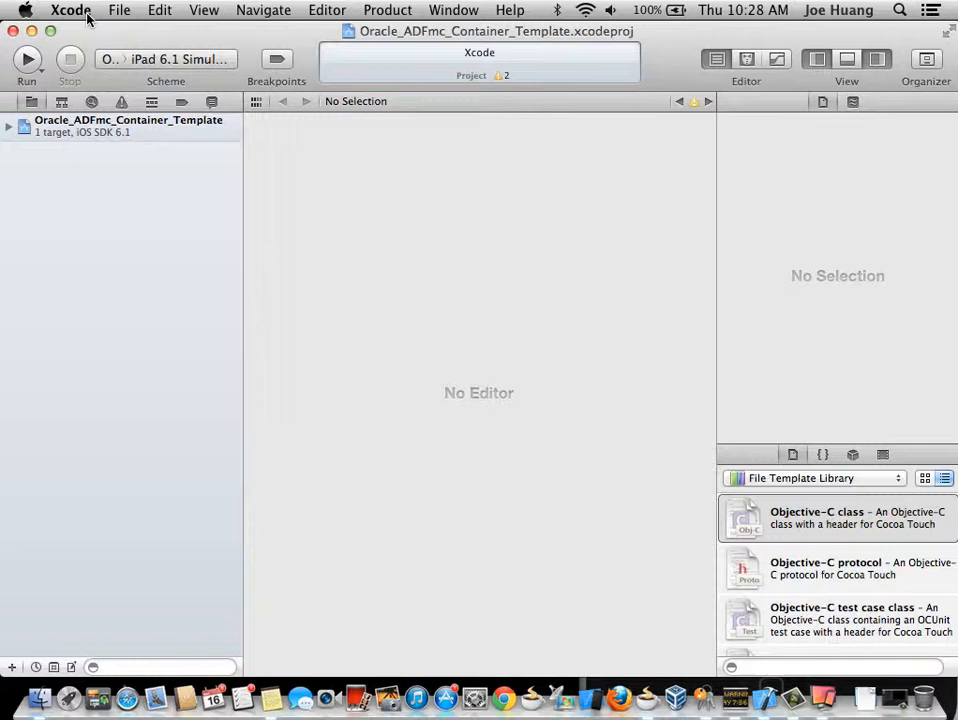
mouse_move(155, 137)
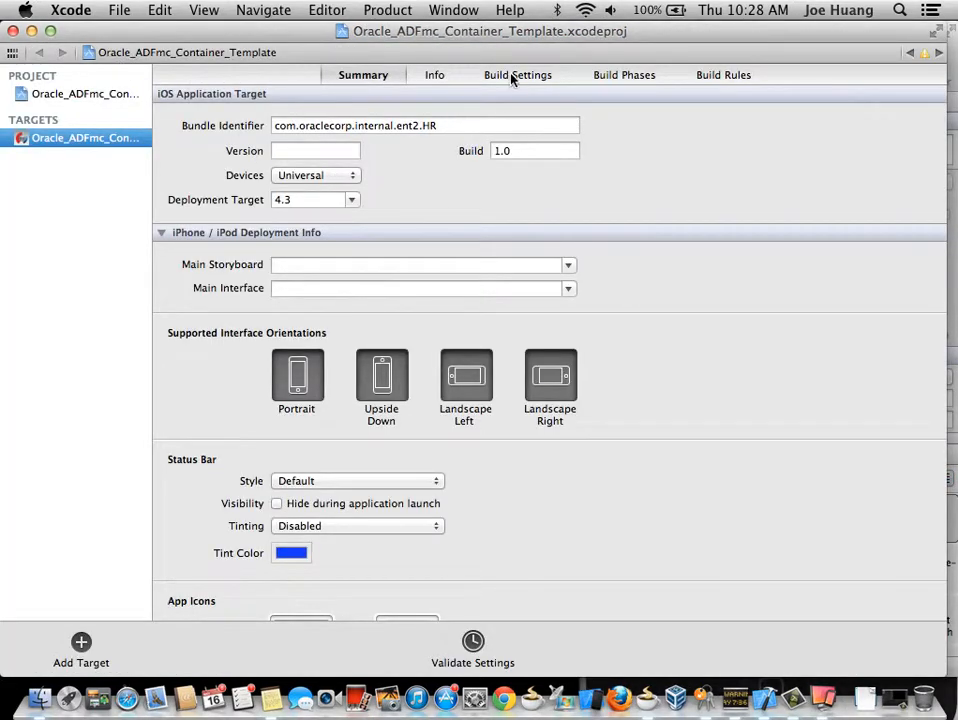
Show the target's Build Settings and inspect the iPhone Developer code signing identity.
click(517, 74)
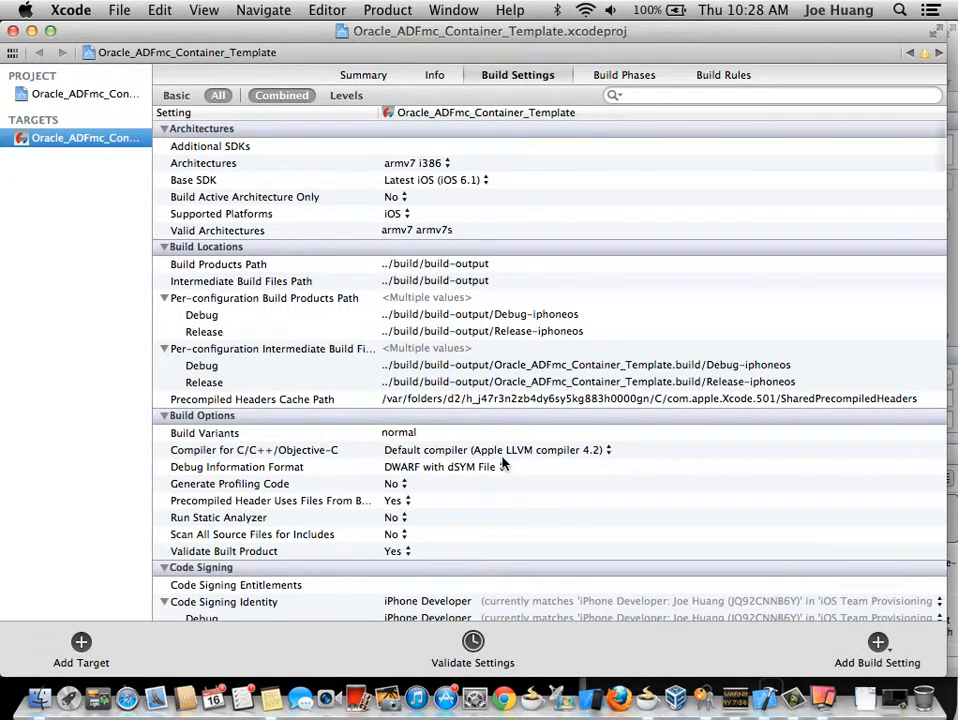
mouse_move(509, 479)
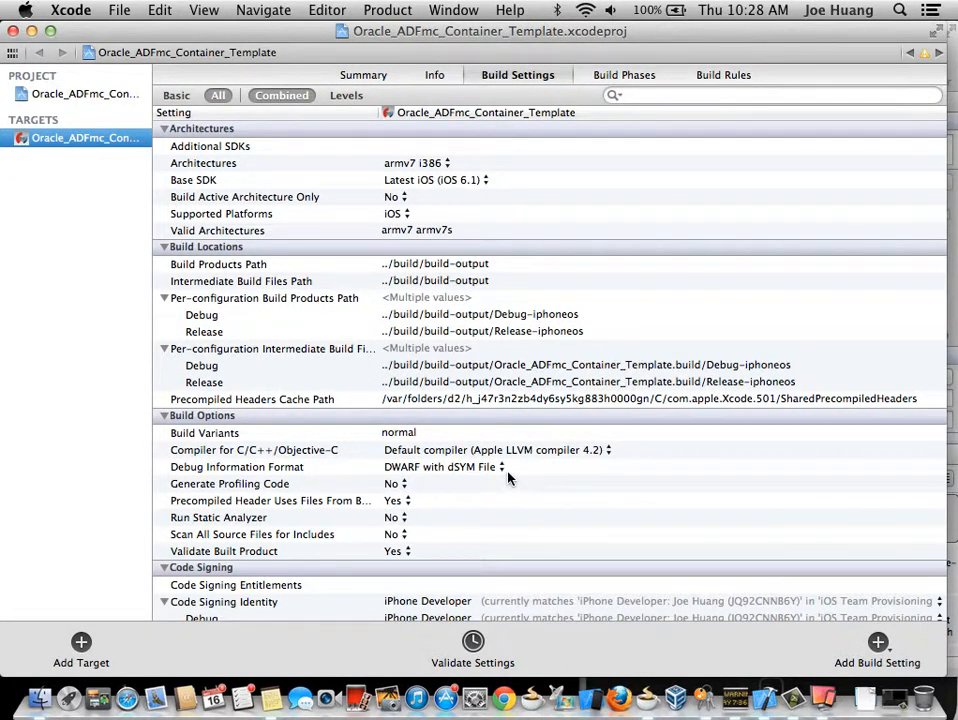
scroll(down, 3)
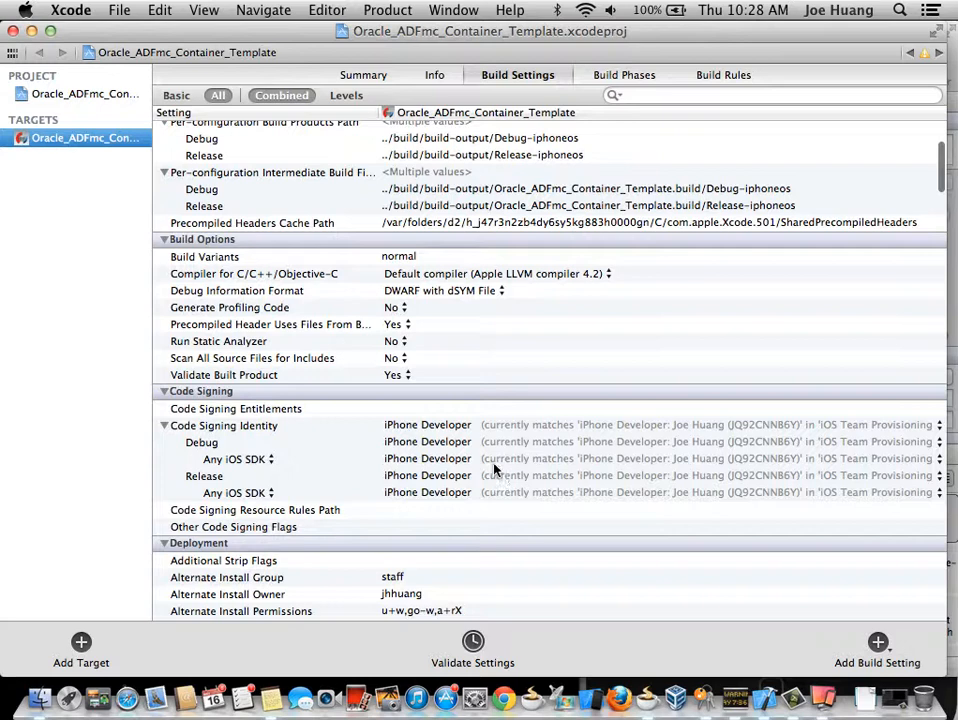
mouse_move(441, 426)
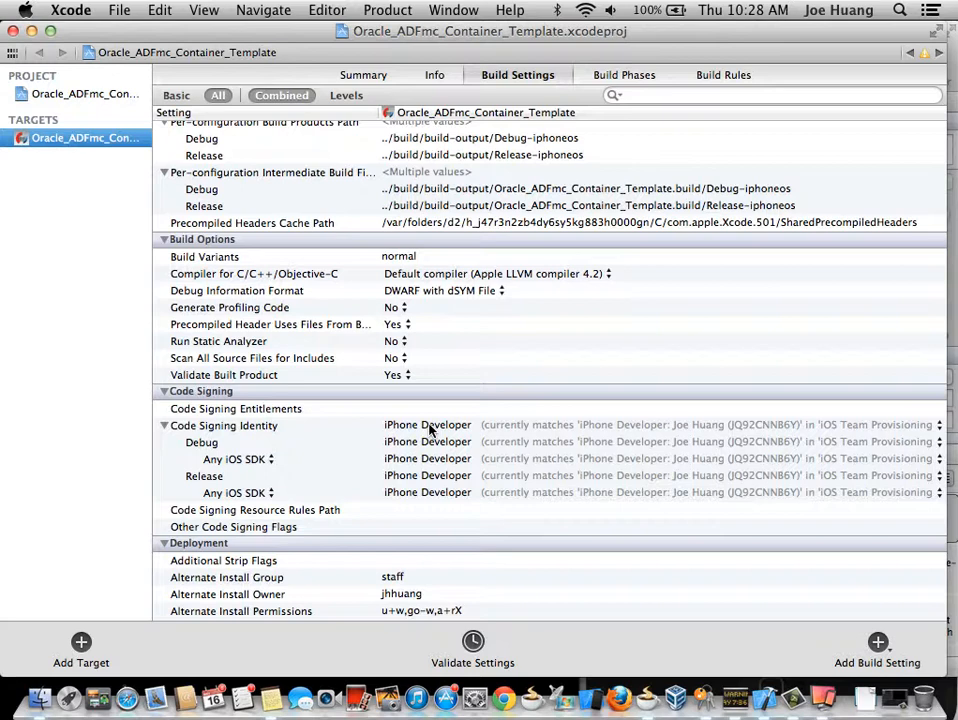
click(698, 714)
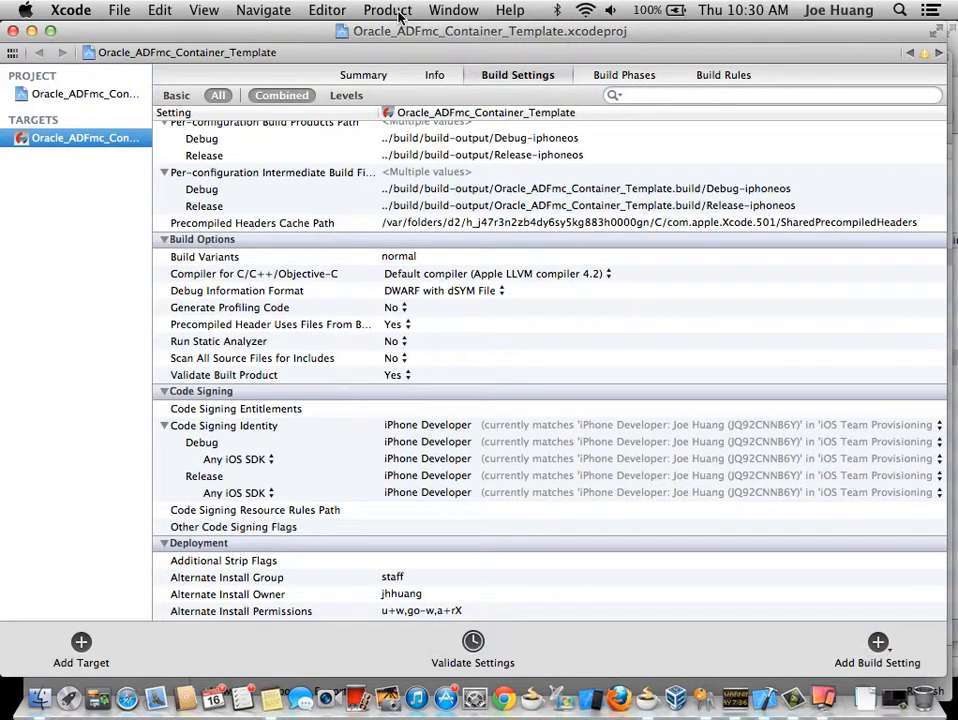
Add -consoleRedirect=FALSE as a launch argument in the Run scheme.
click(382, 10)
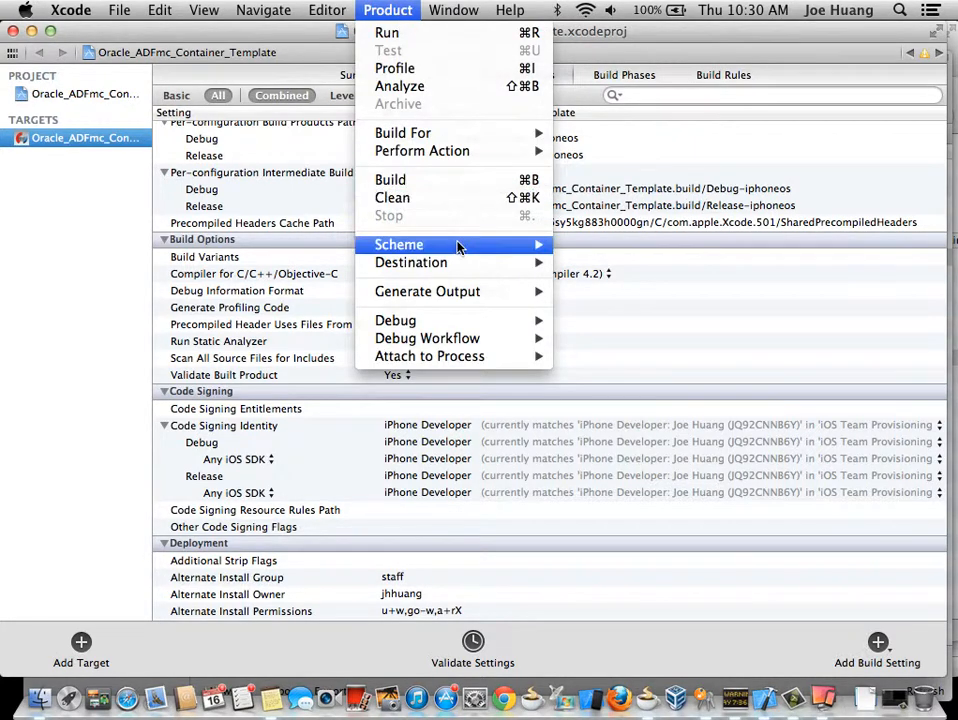
mouse_move(398, 244)
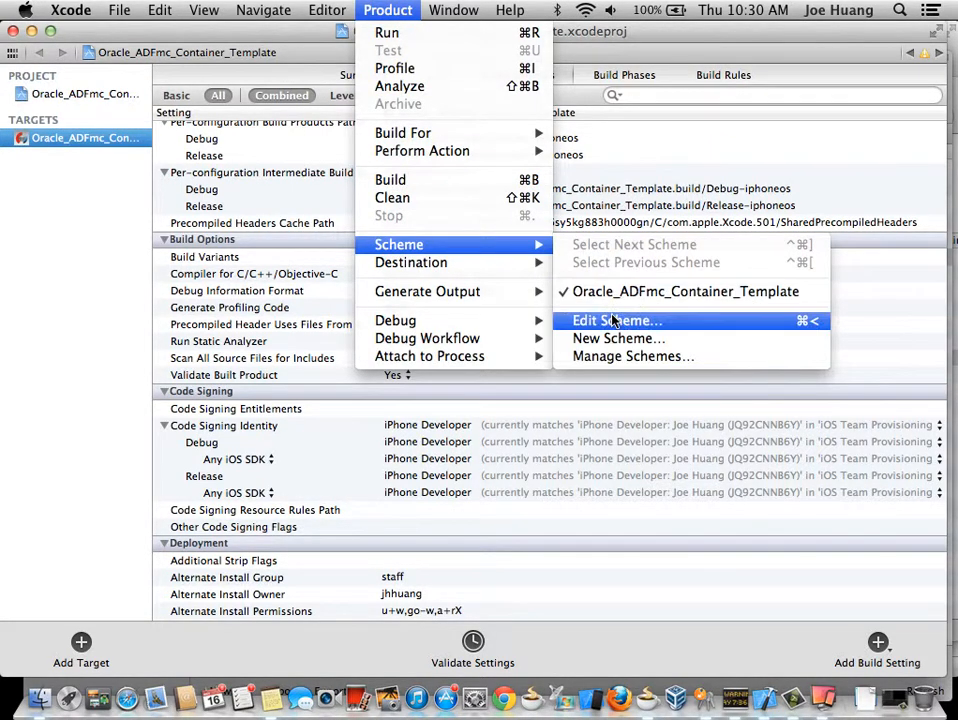
click(616, 320)
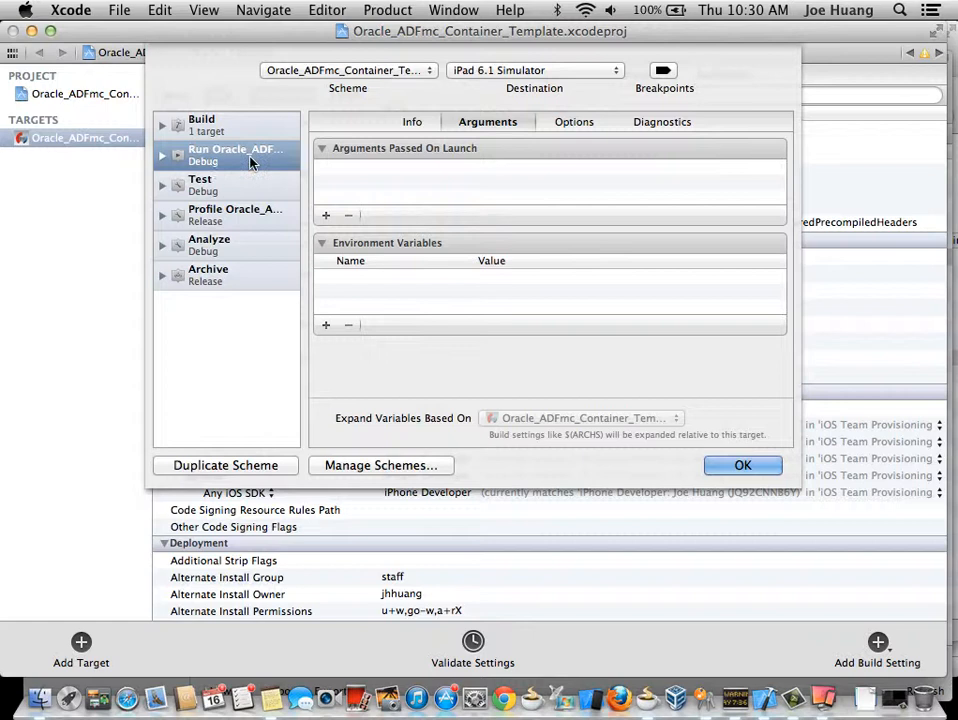
mouse_move(471, 162)
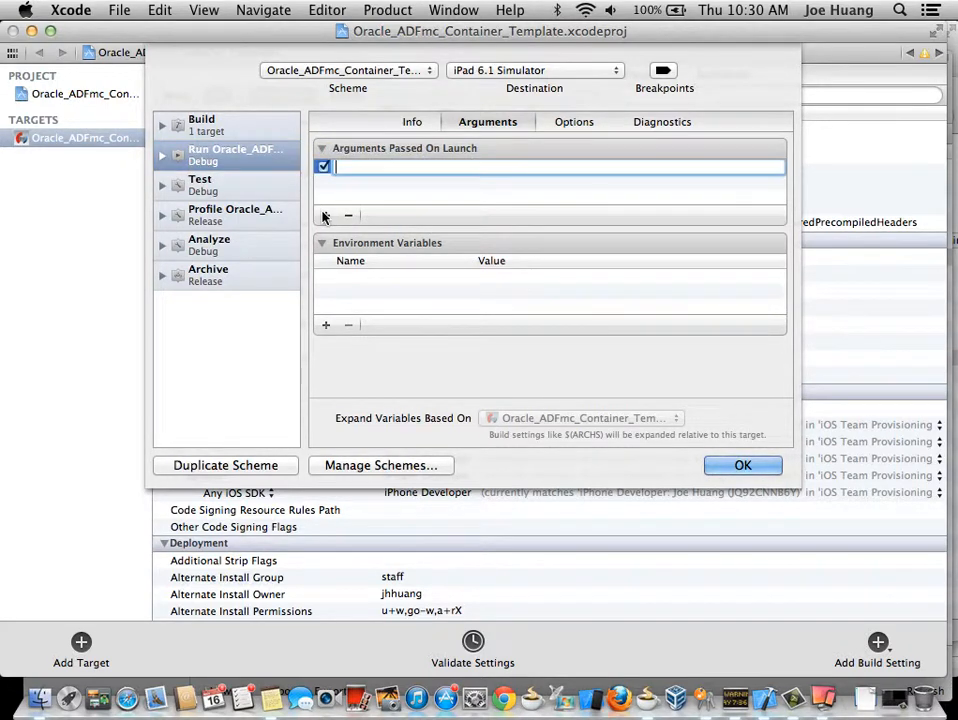
text(-consoleRedirect=FALSE)
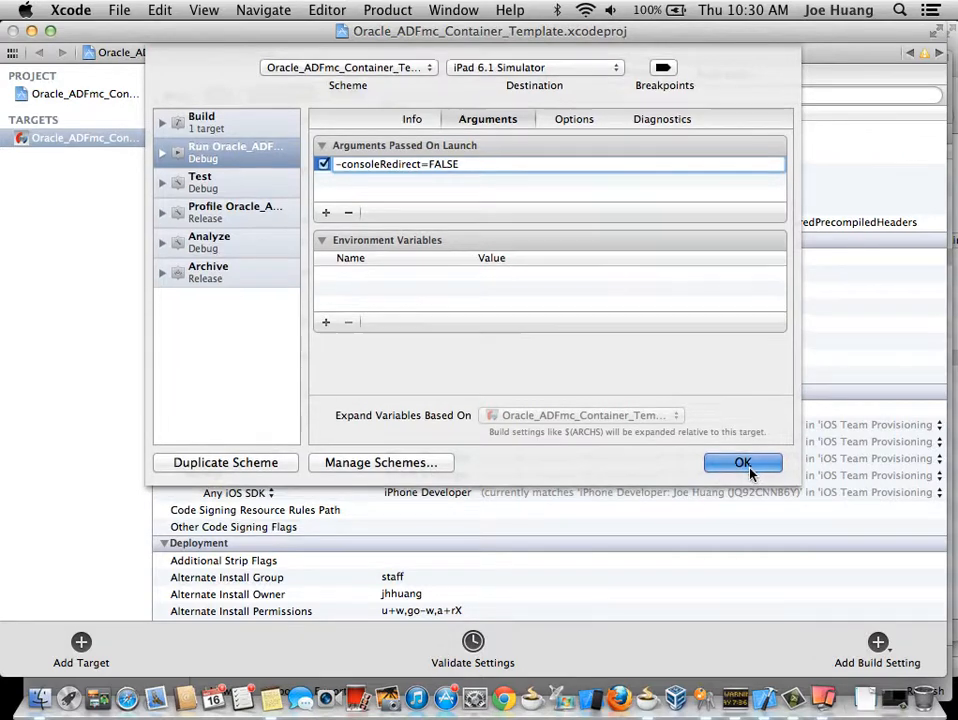
click(743, 462)
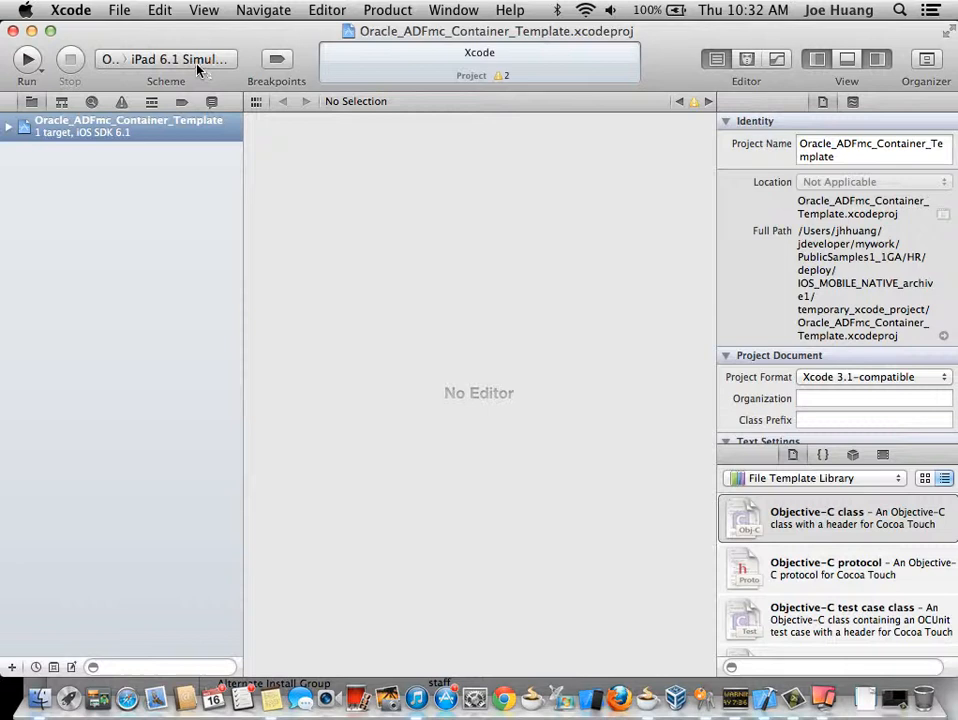
click(175, 59)
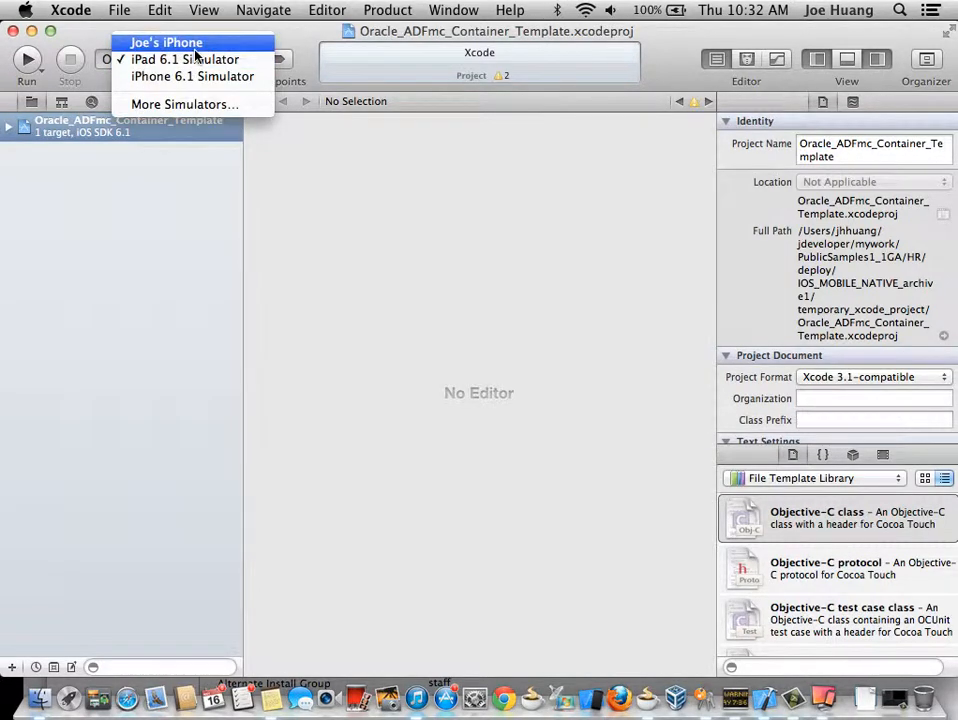
click(171, 42)
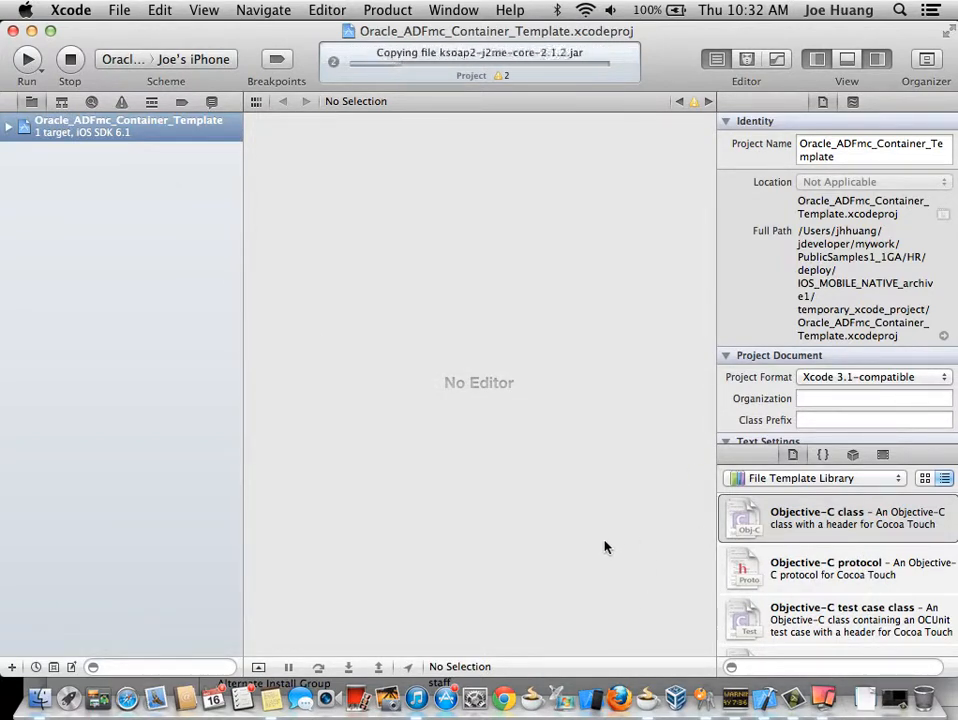
mouse_move(614, 552)
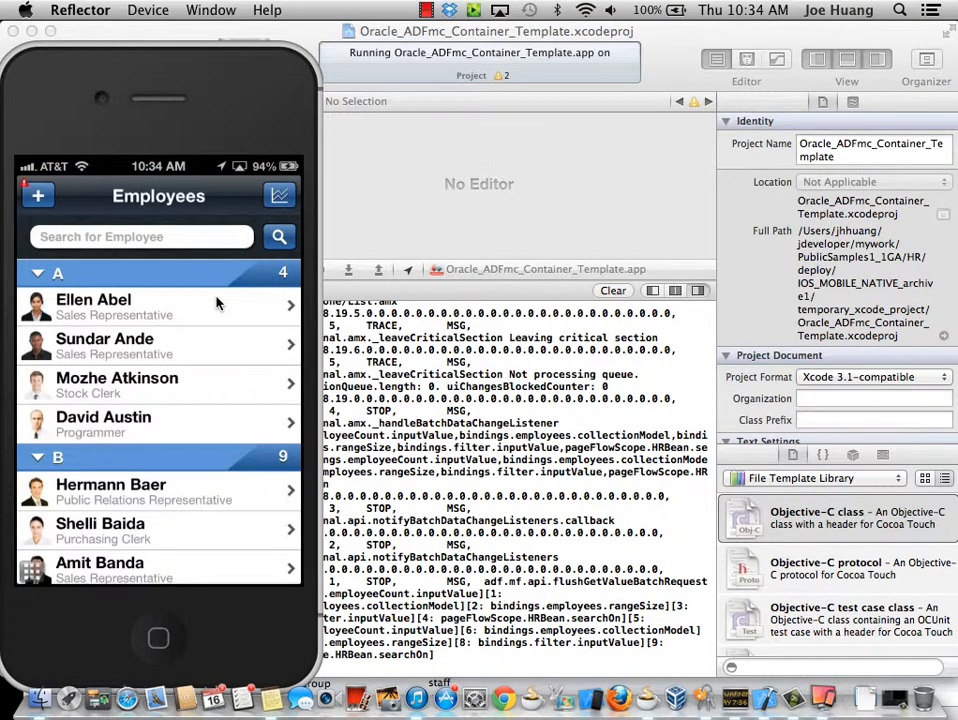
mouse_move(168, 313)
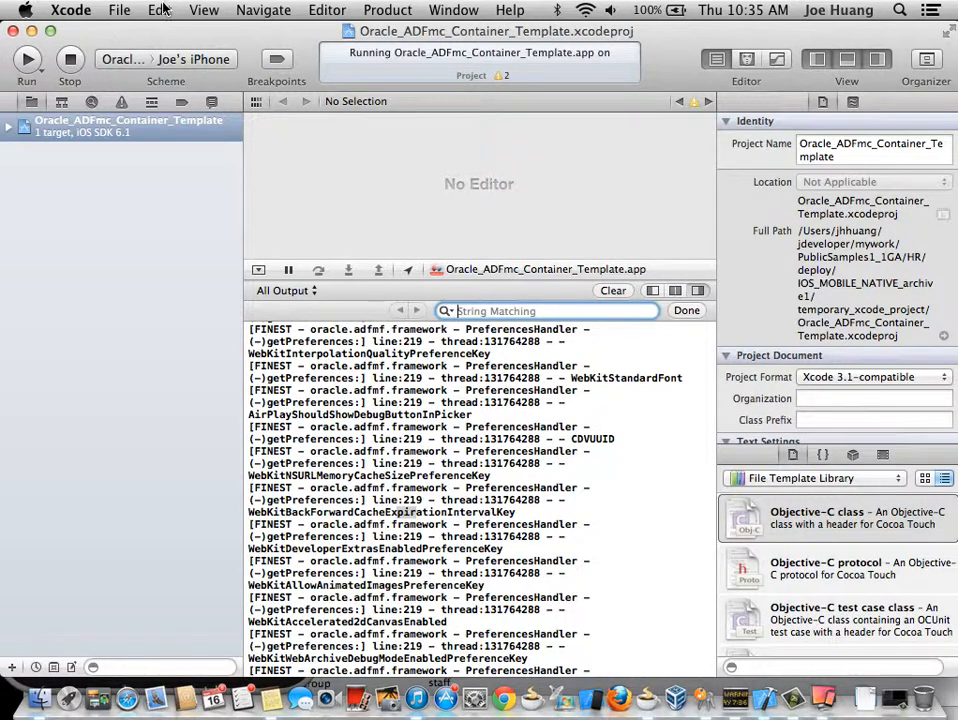
Filter the debug console output to lines matching 'print'.
click(159, 10)
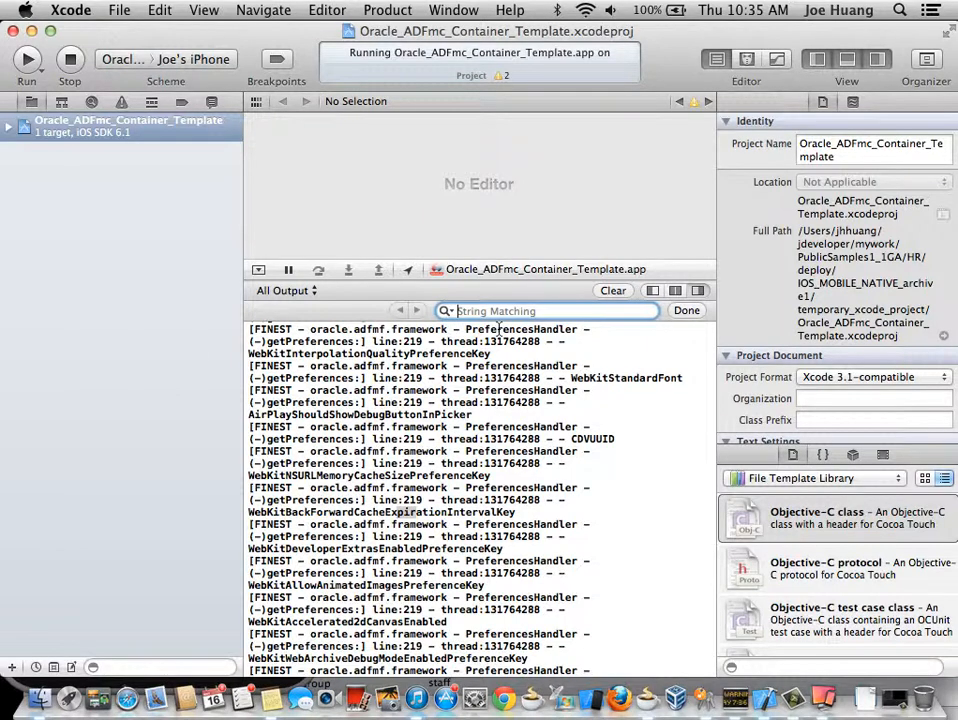
text(print)
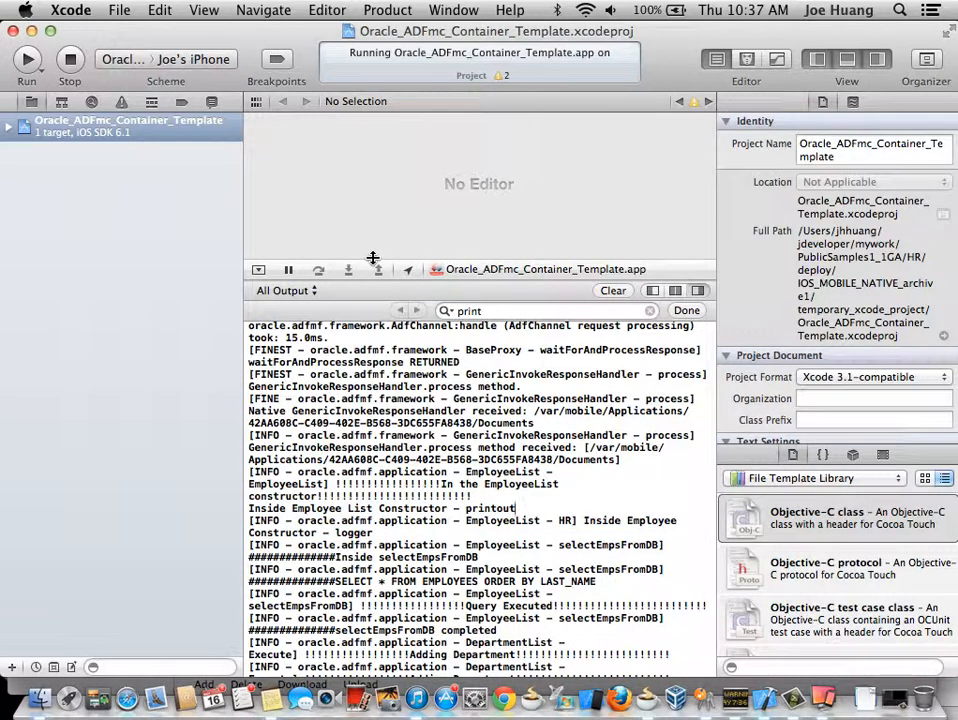
click(454, 10)
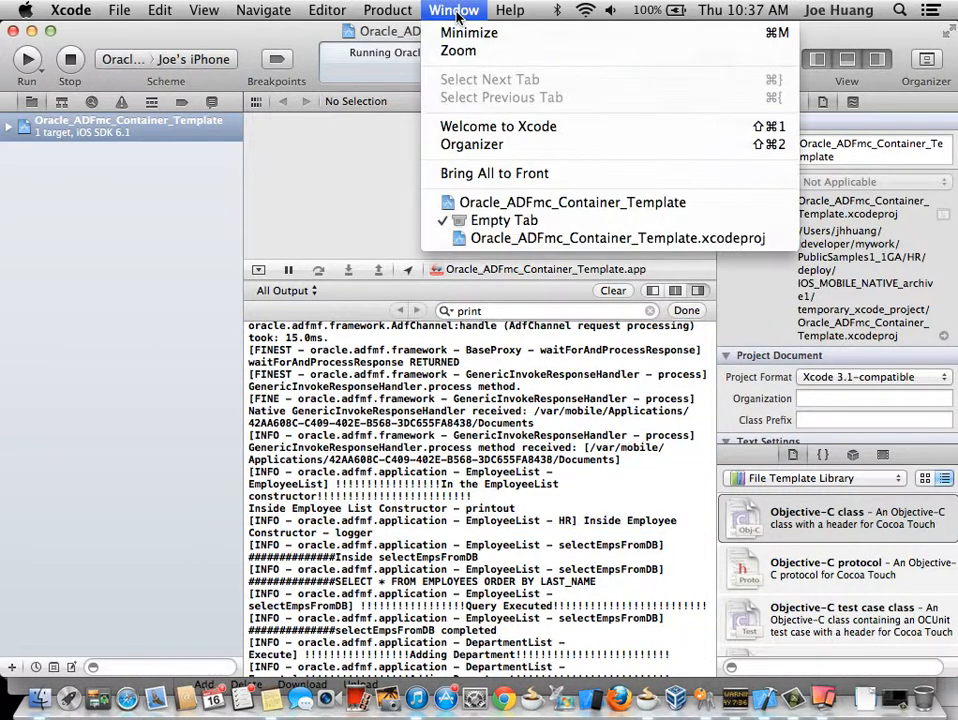
mouse_move(471, 144)
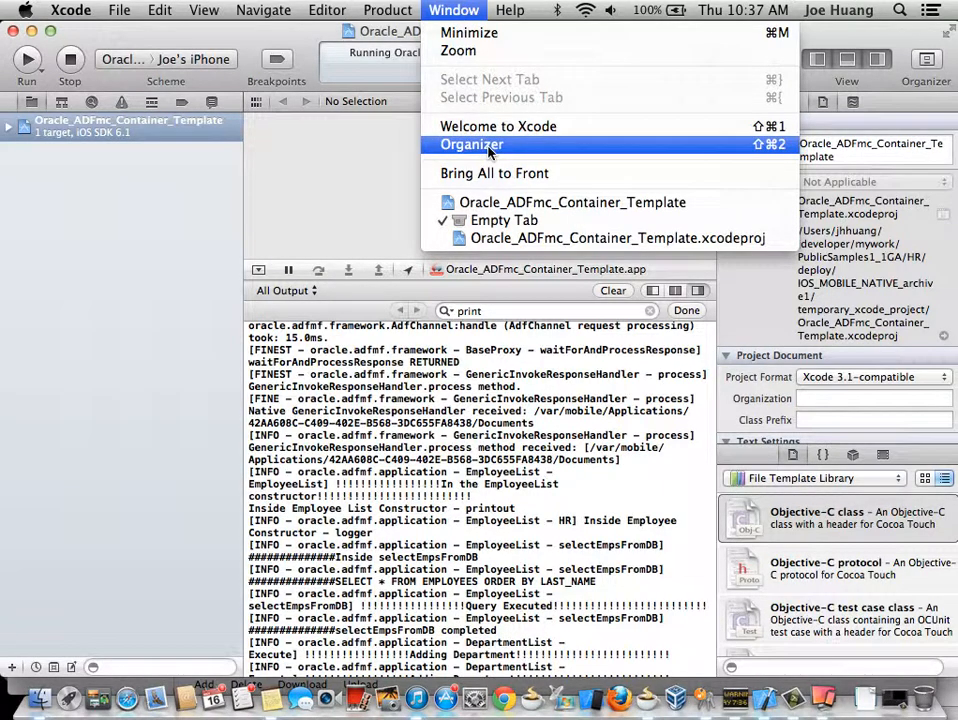
click(471, 144)
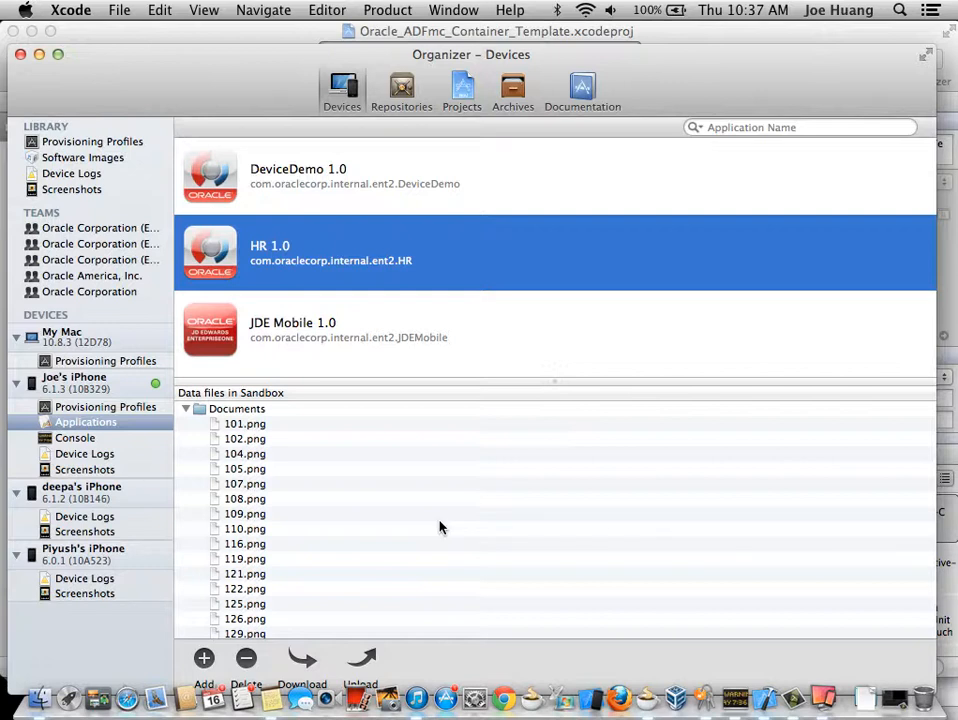
mouse_move(328, 266)
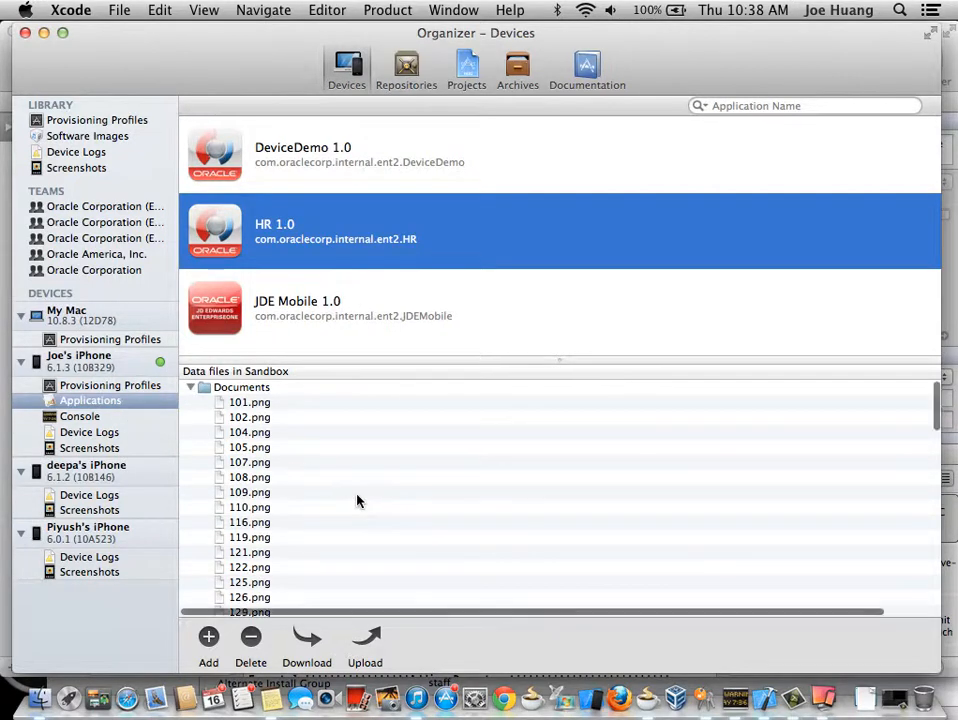
scroll(down, 3)
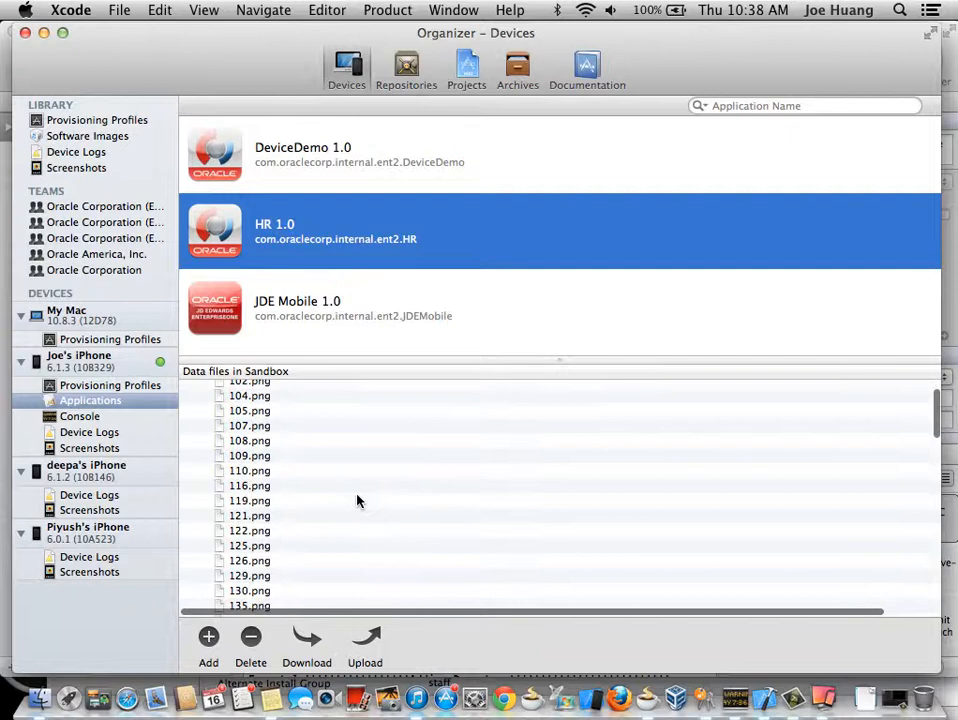
scroll(down, 3)
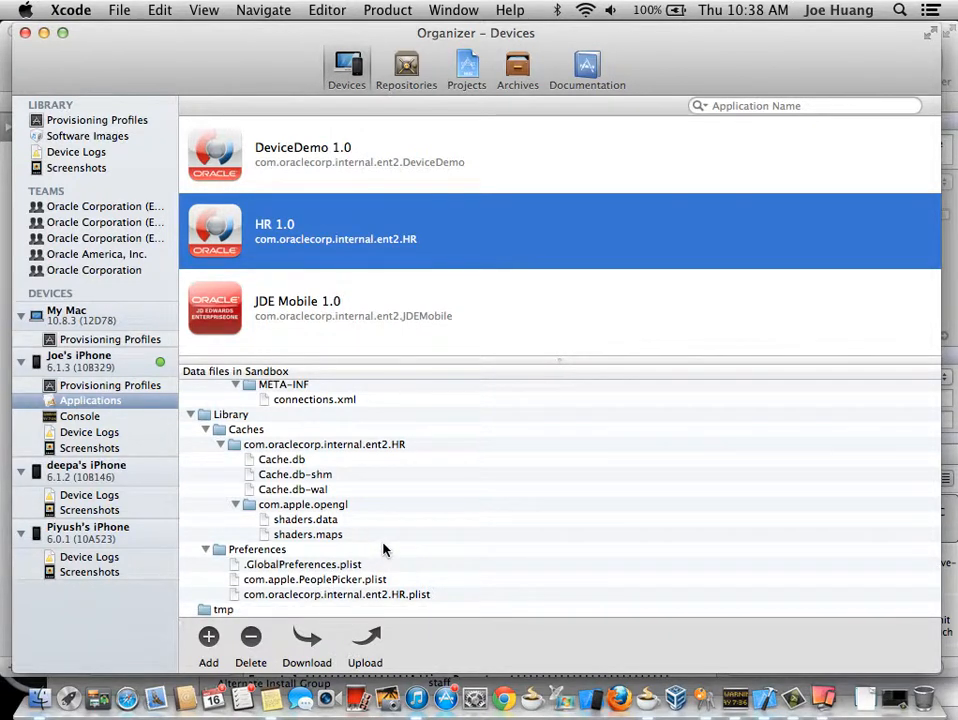
mouse_move(311, 640)
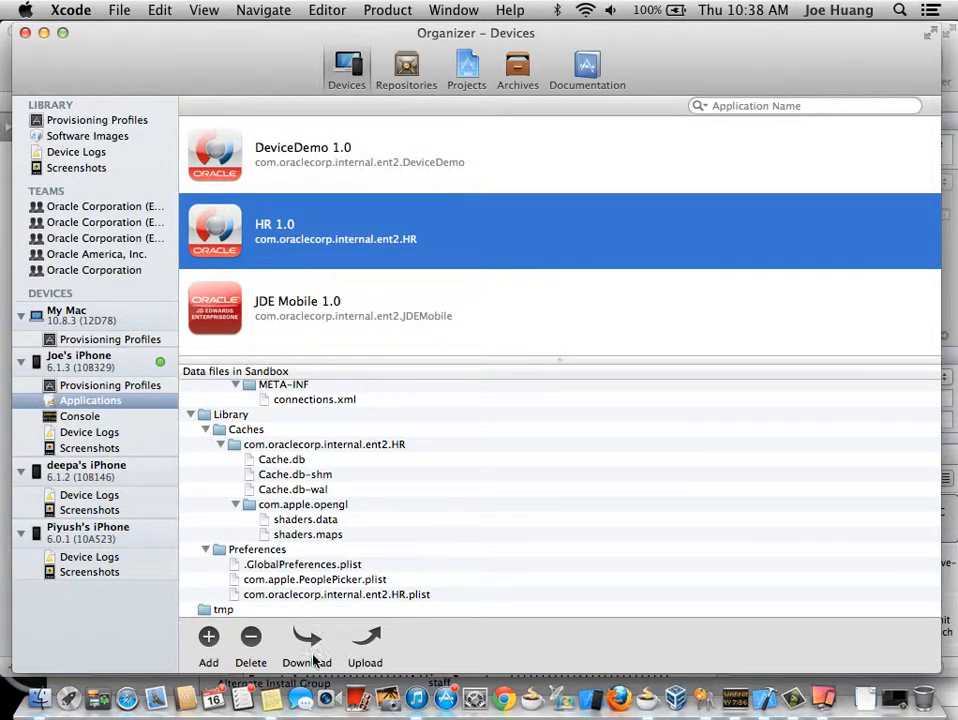
mouse_move(313, 652)
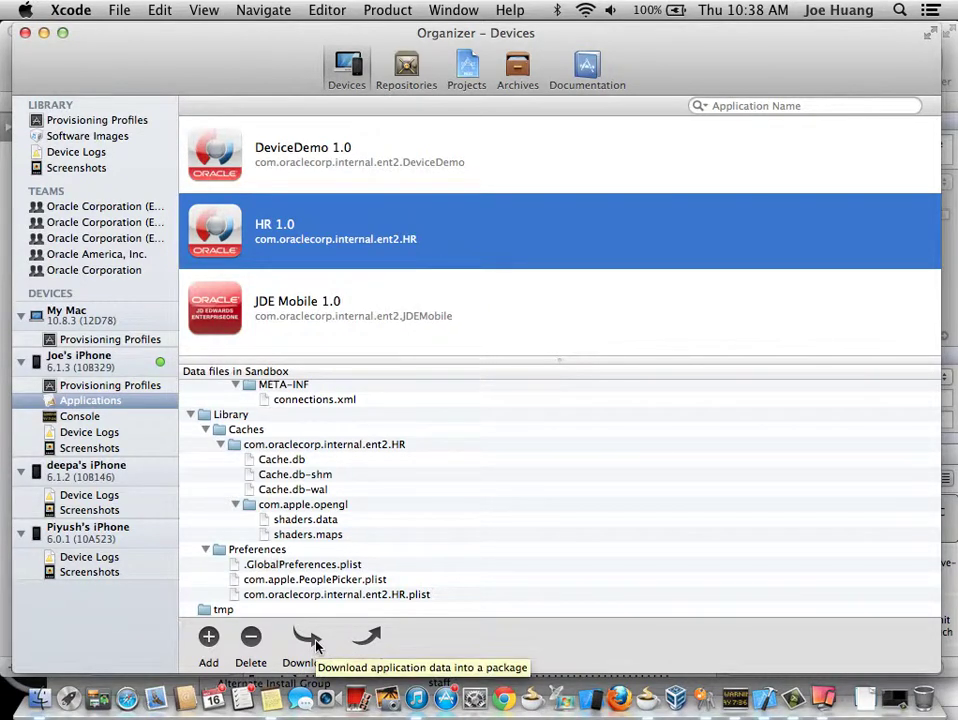
click(307, 636)
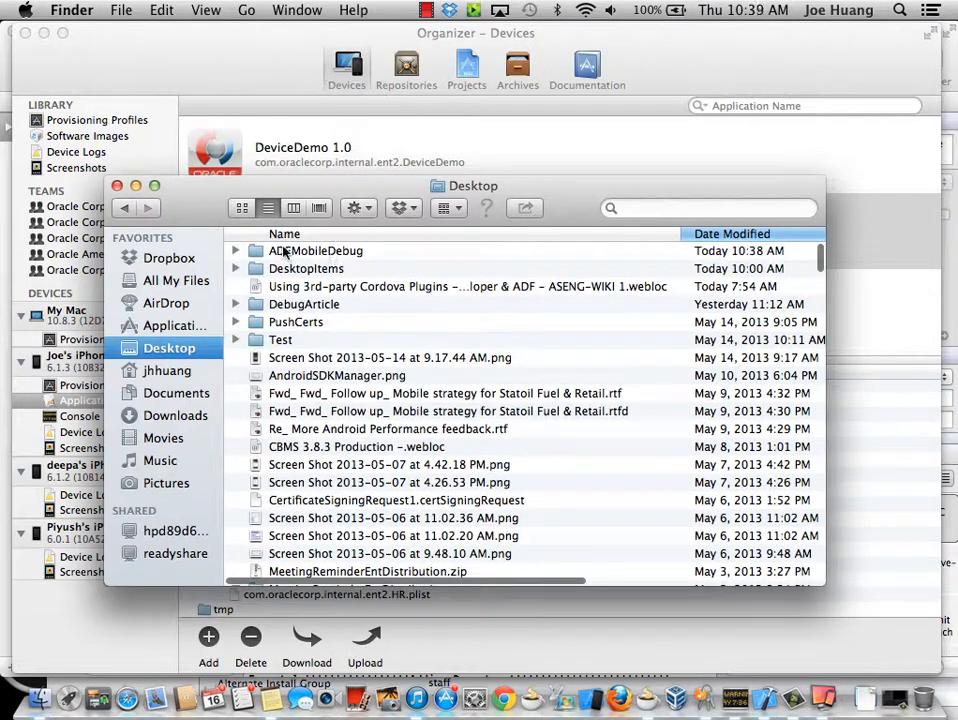
Expand ADFMobileDebug and show the package contents of the HR .xcappdata file.
click(235, 251)
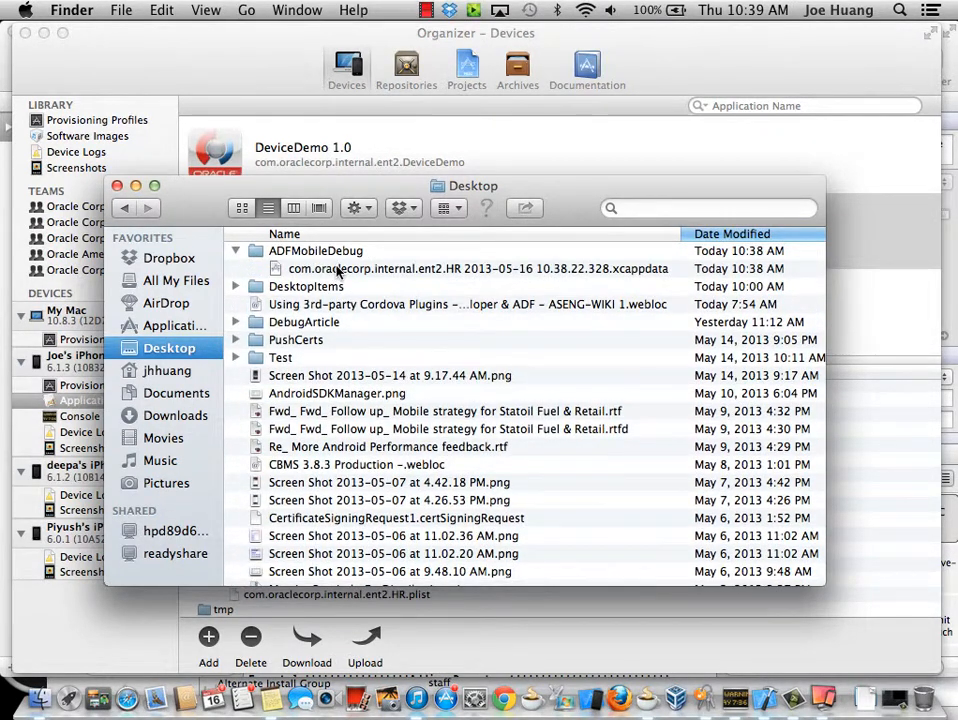
click(477, 268)
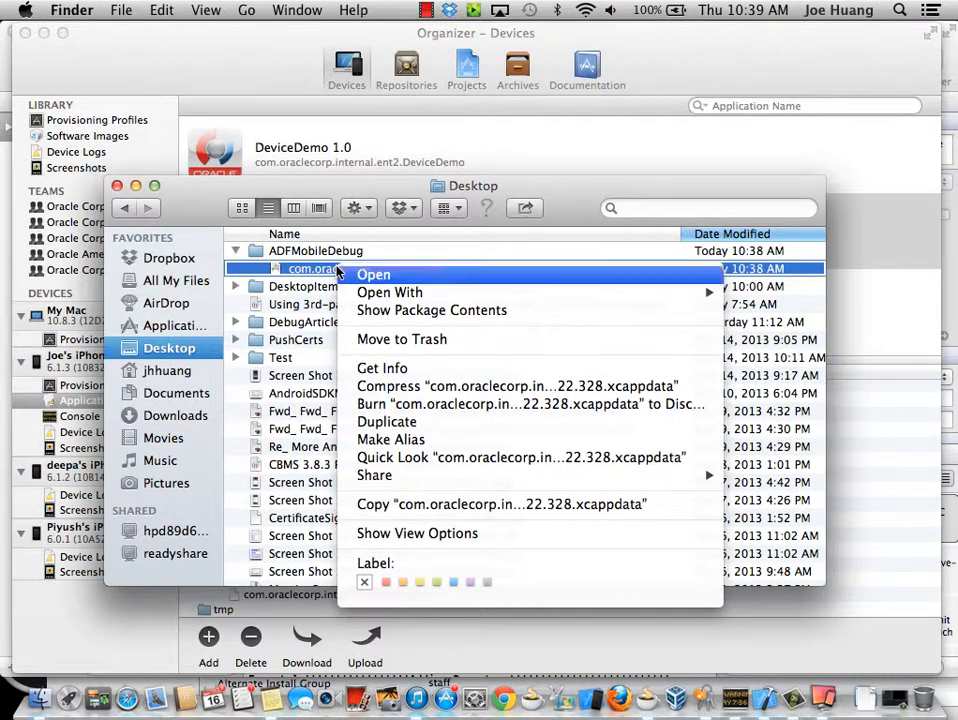
click(373, 274)
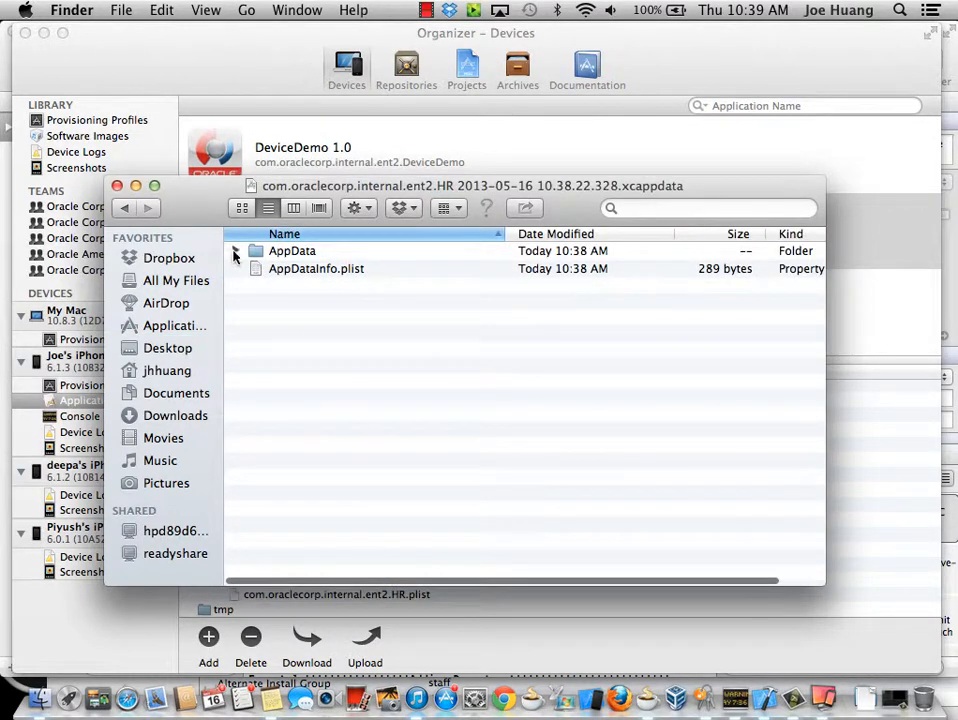
Expand AppData and Documents, scroll past the png files, and select HR.db.
click(237, 251)
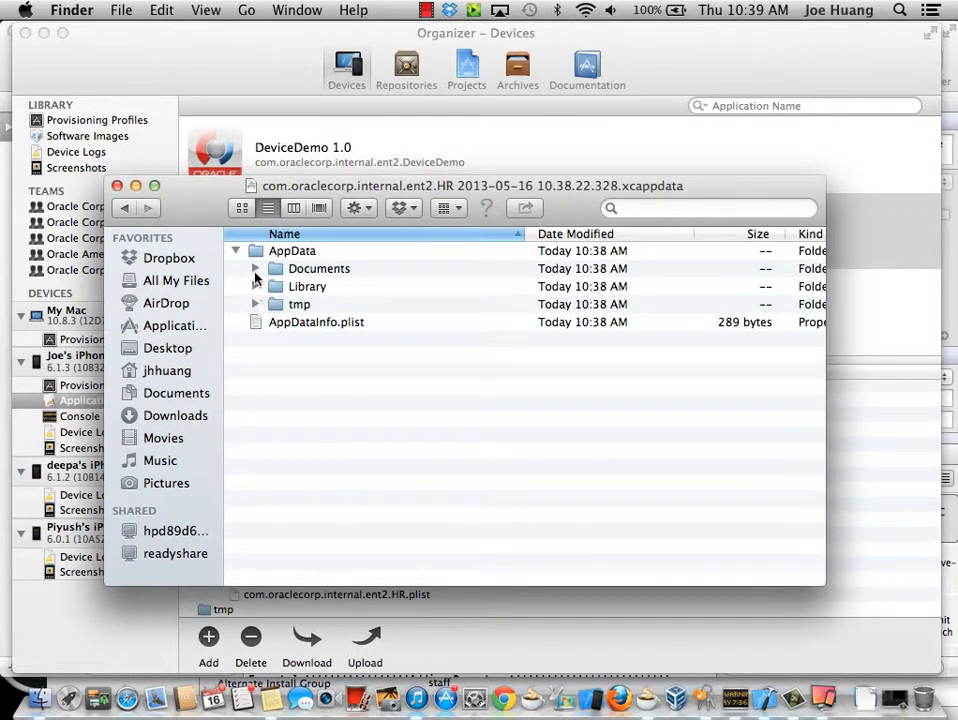
click(255, 268)
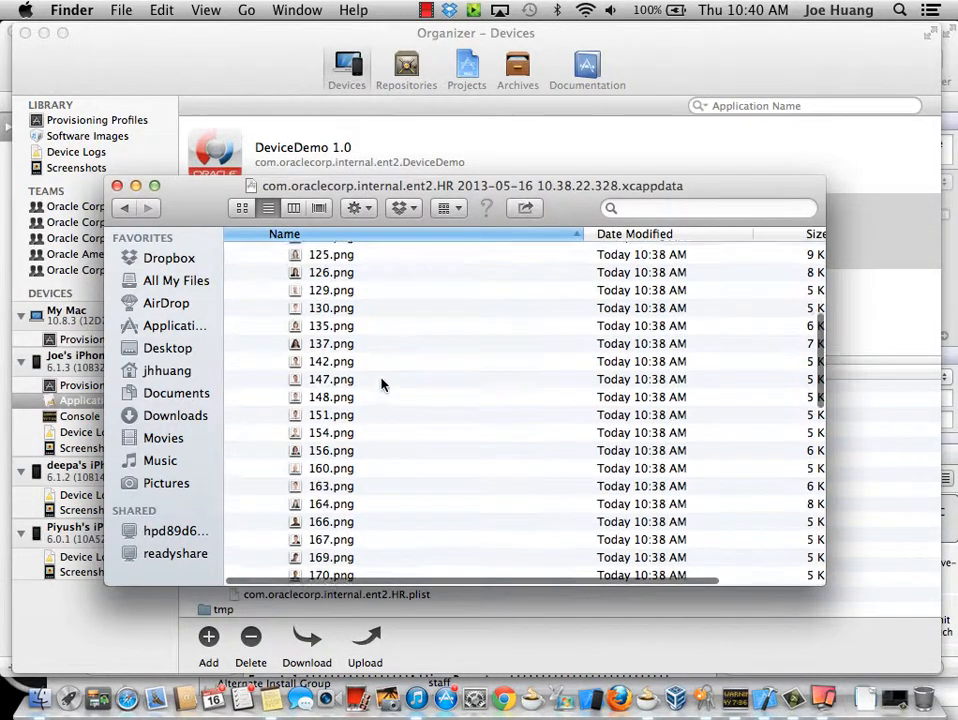
scroll(down, 3)
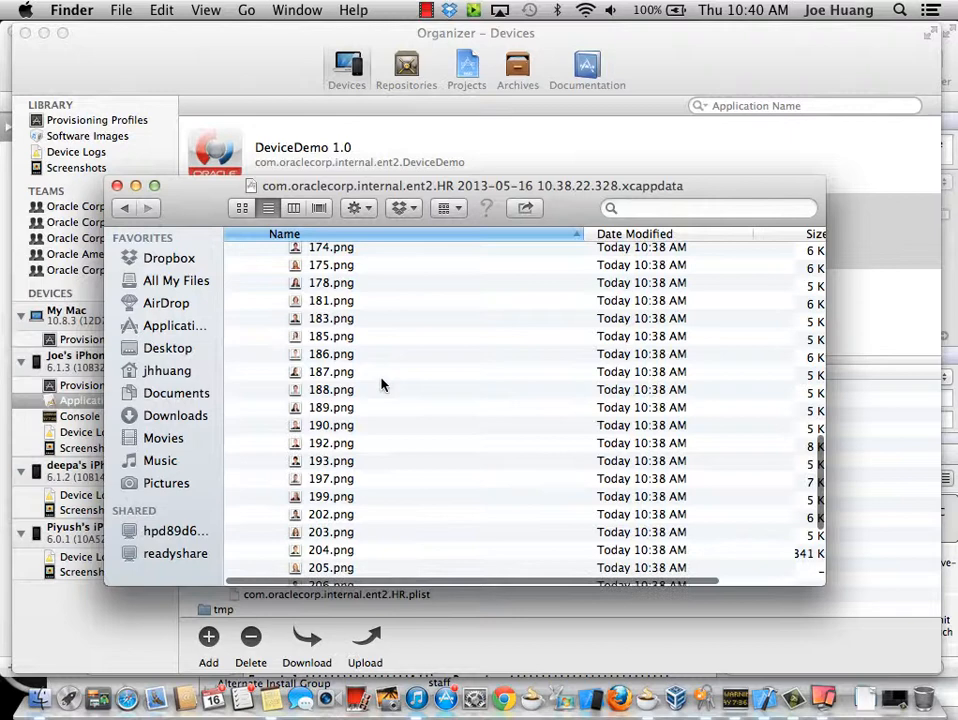
scroll(down, 3)
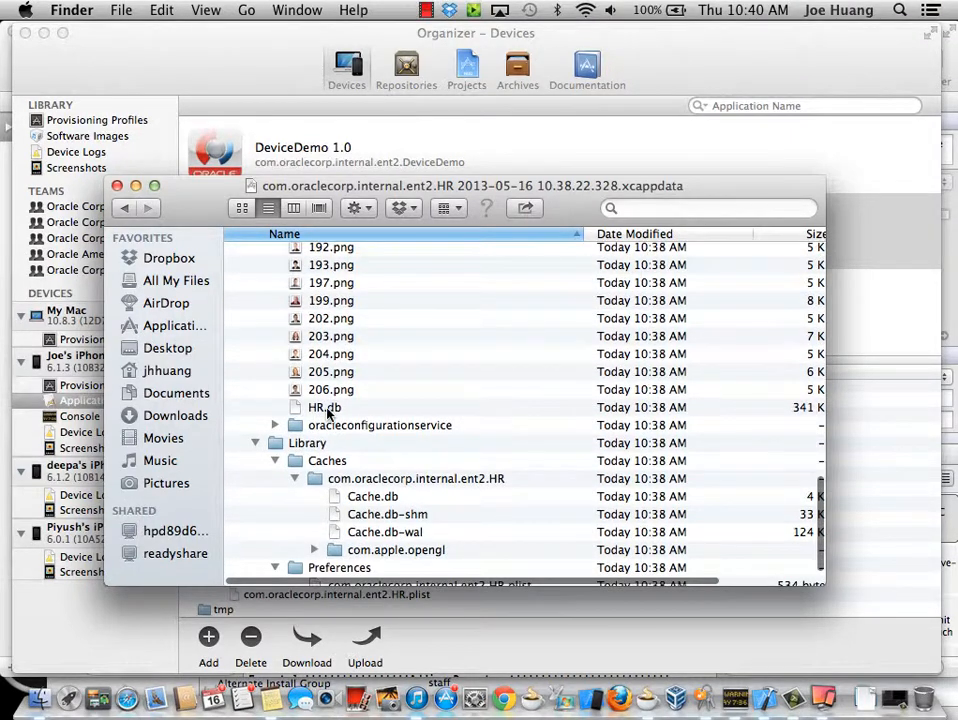
click(324, 407)
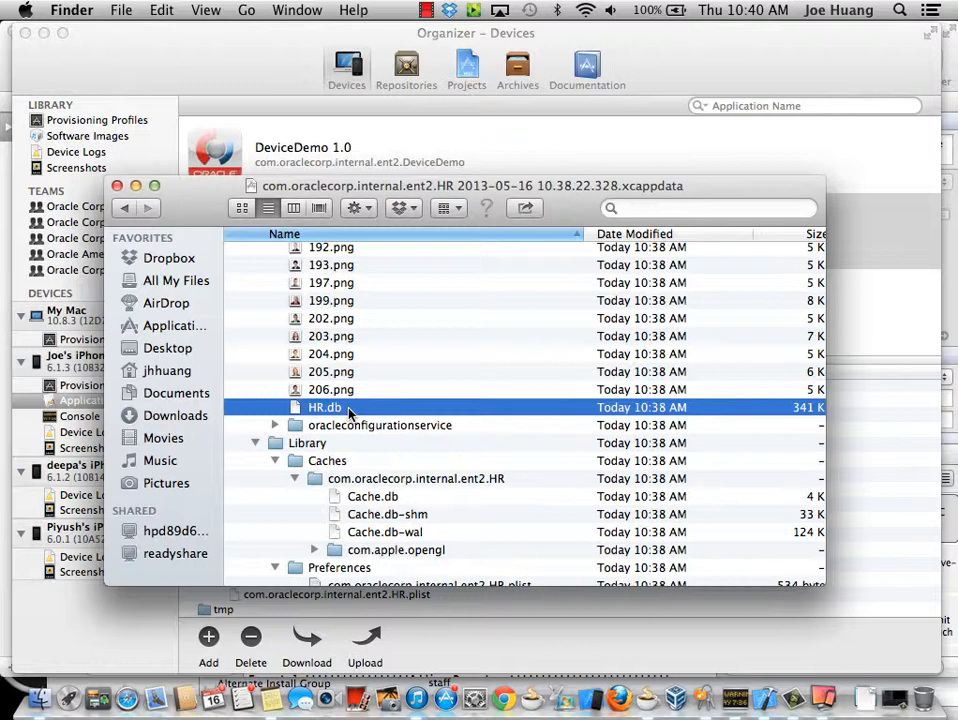
mouse_move(336, 414)
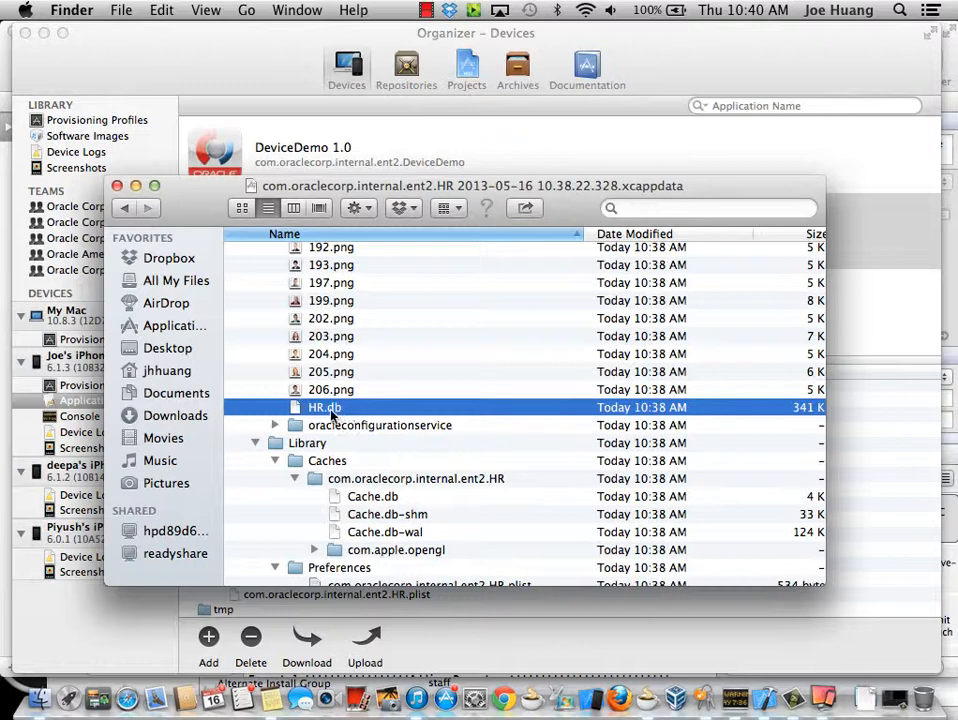
mouse_move(340, 415)
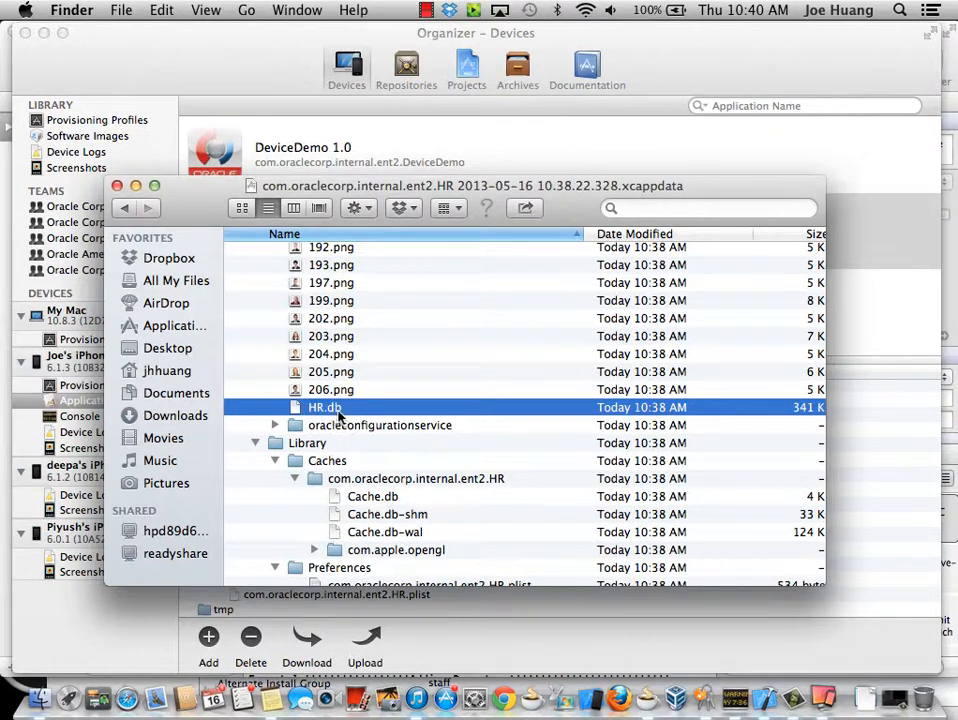